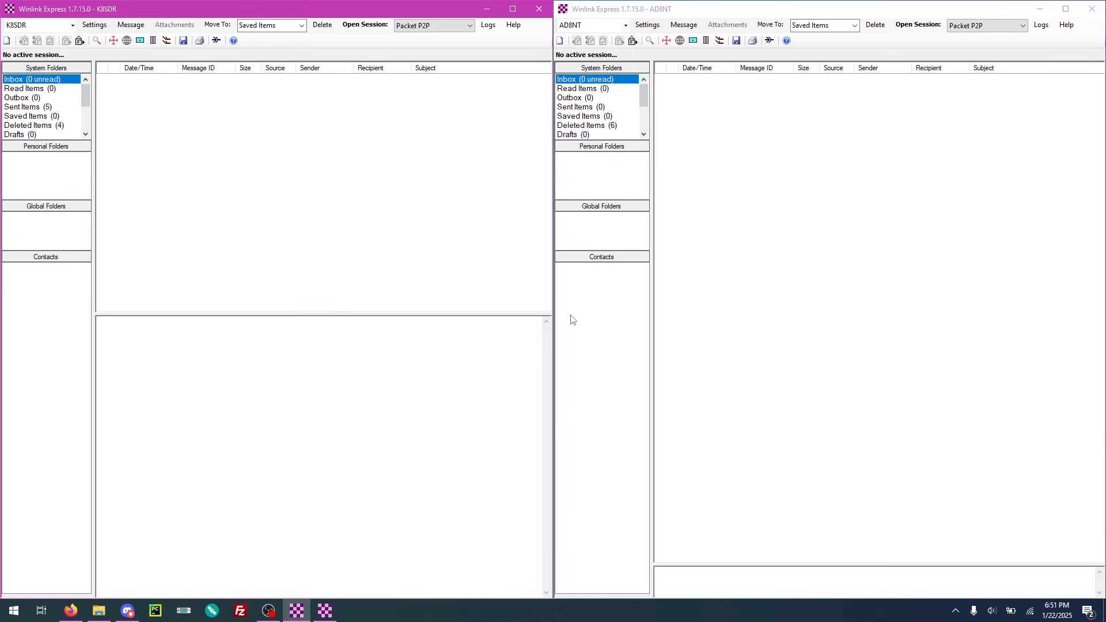
mouse_move(406, 230)
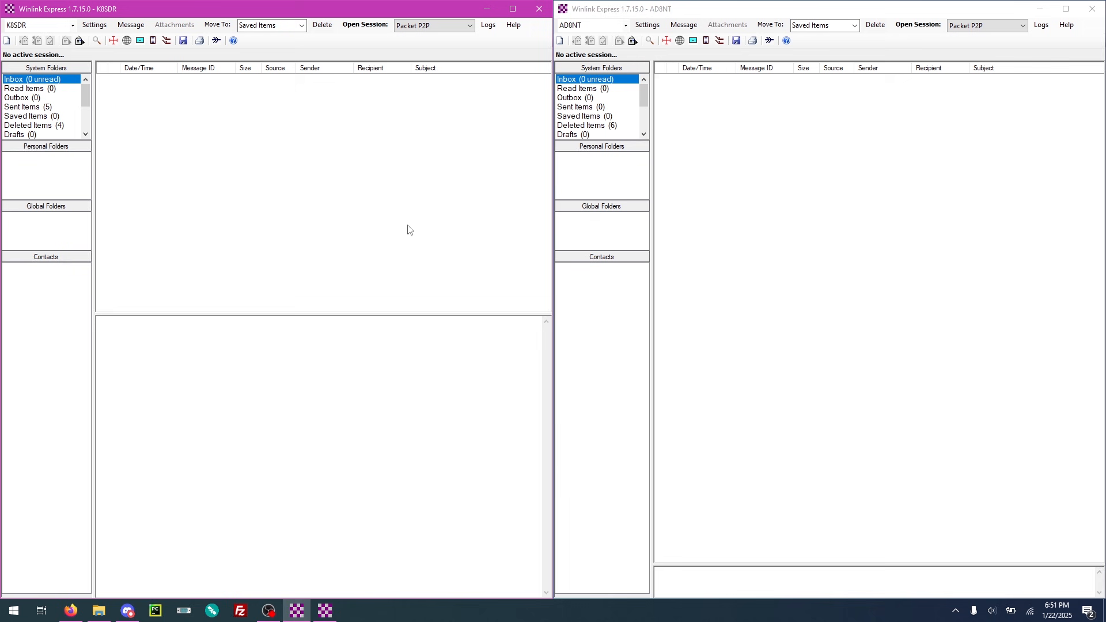
mouse_move(340, 211)
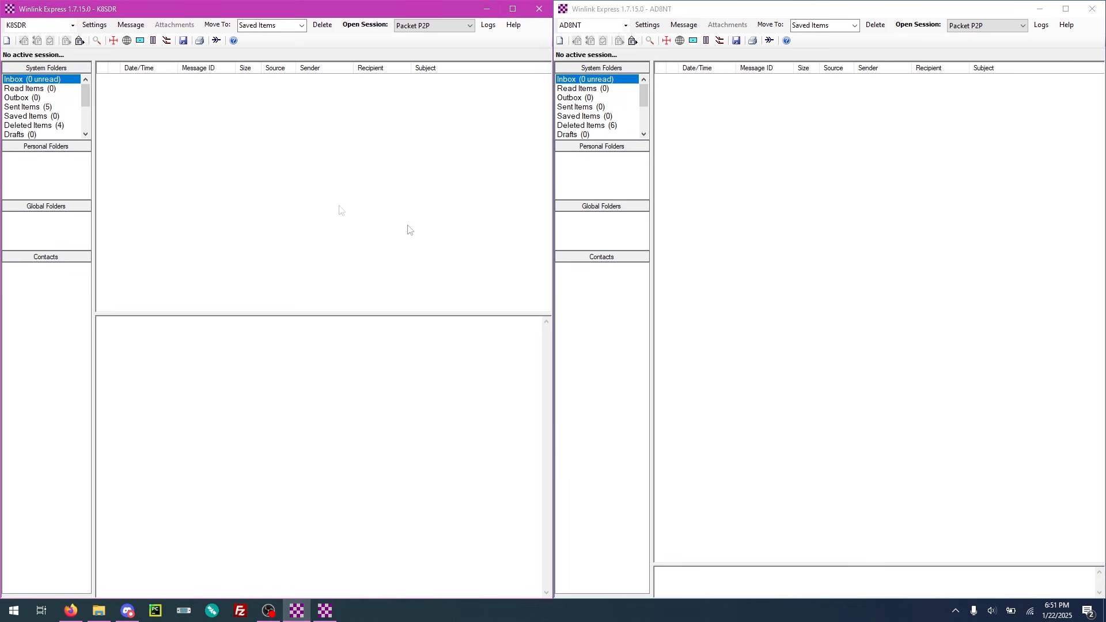
mouse_move(341, 209)
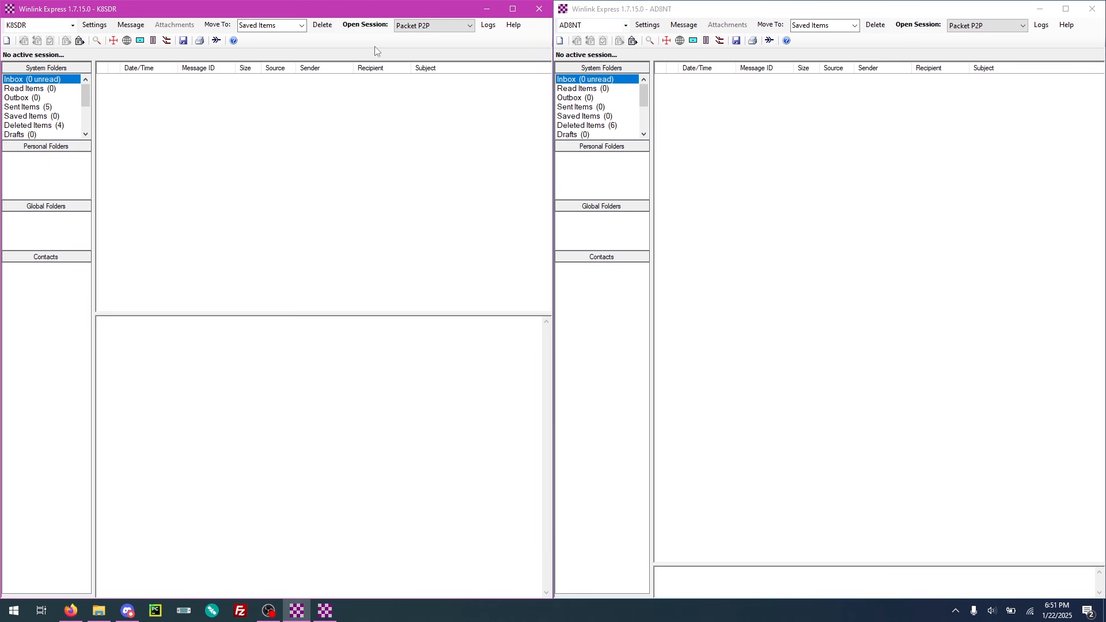
- Review the station setup properties from the Settings menu and save them
left_click(94, 24)
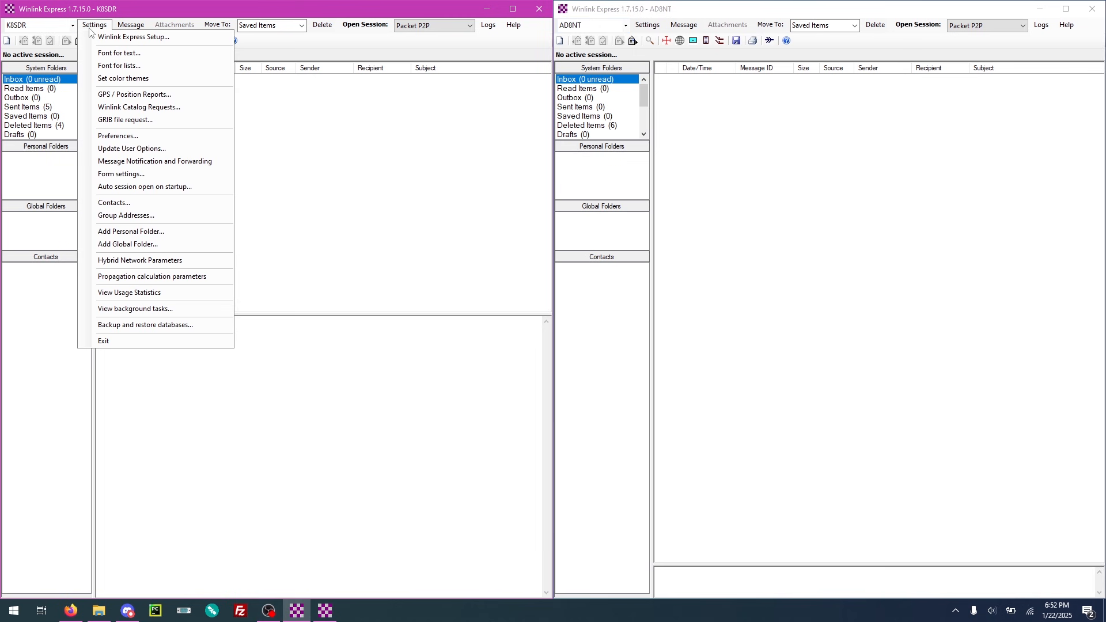
mouse_move(133, 37)
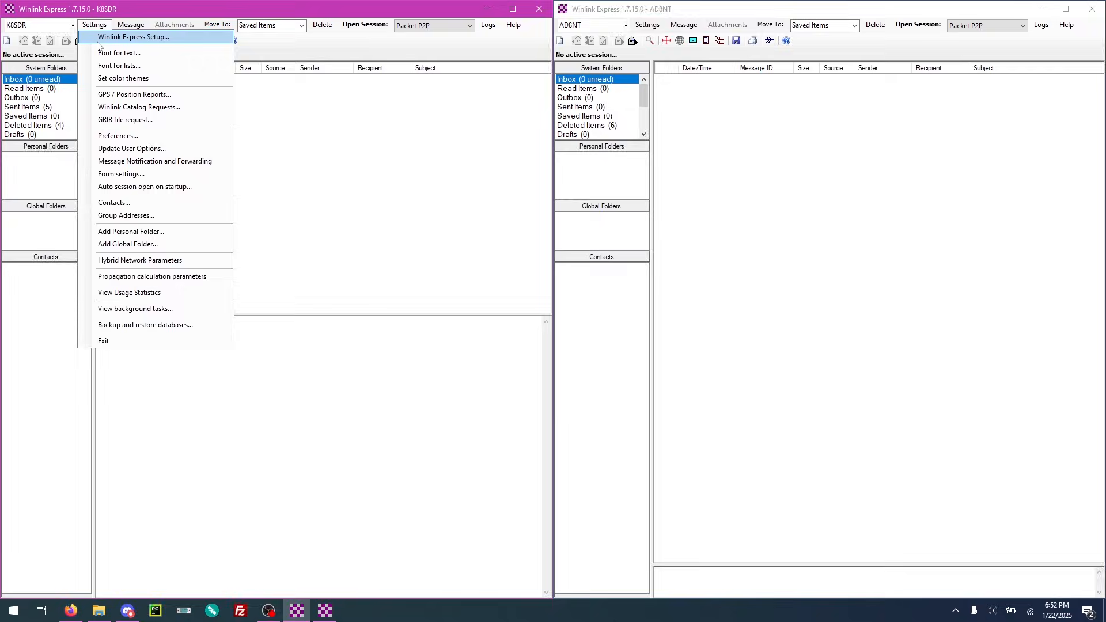
left_click(133, 37)
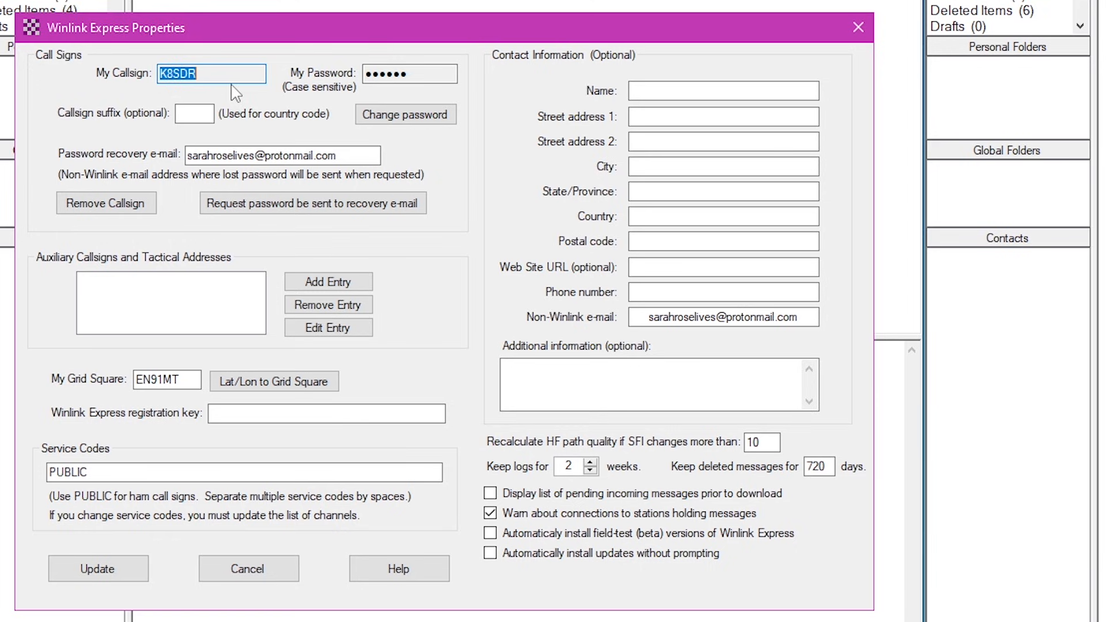
mouse_move(209, 521)
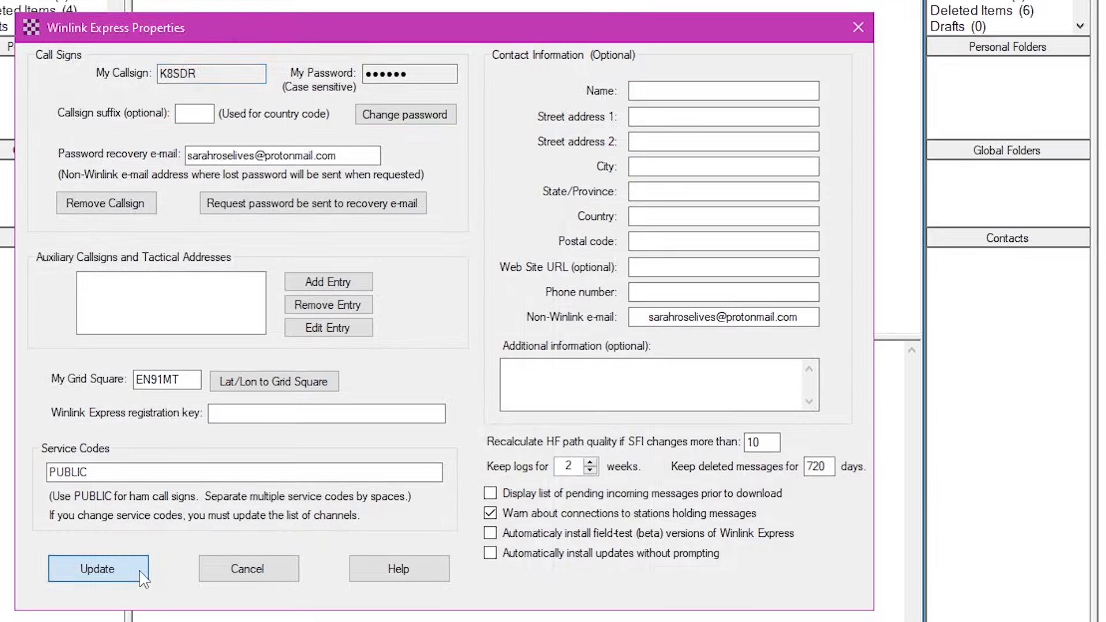
left_click(97, 568)
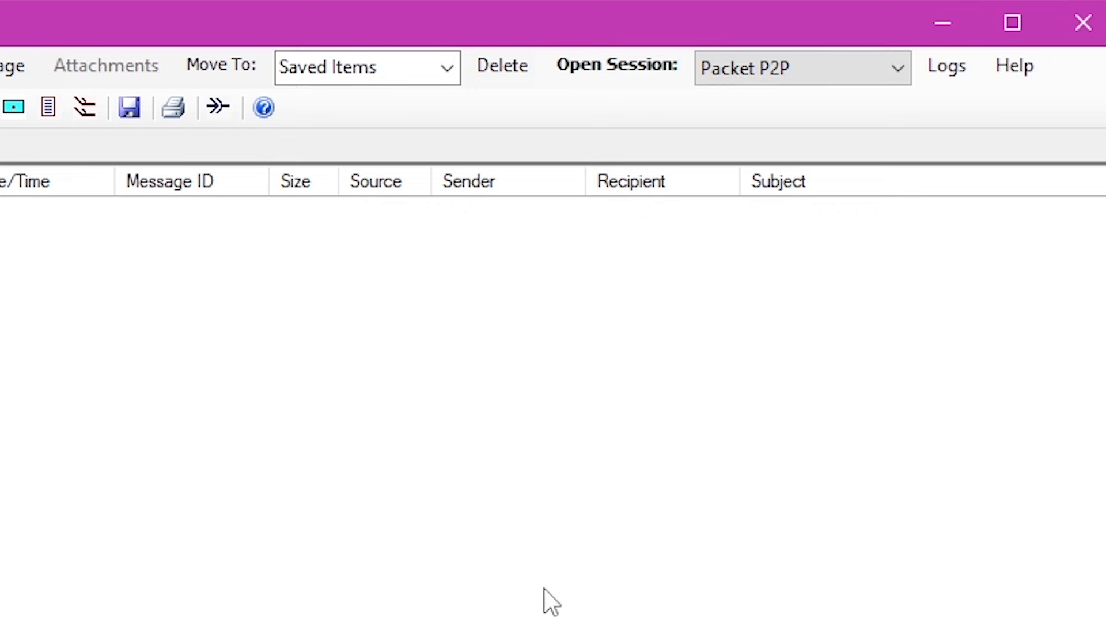
mouse_move(616, 65)
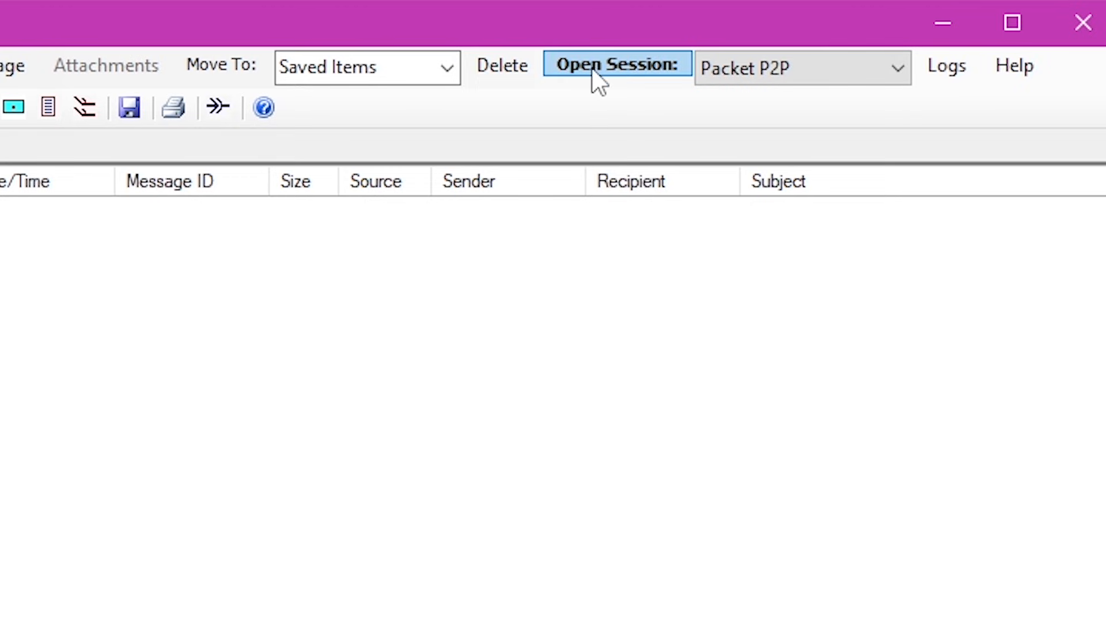
- Open a Packet P2P session and let it initialize KISS on COM8
left_click(801, 68)
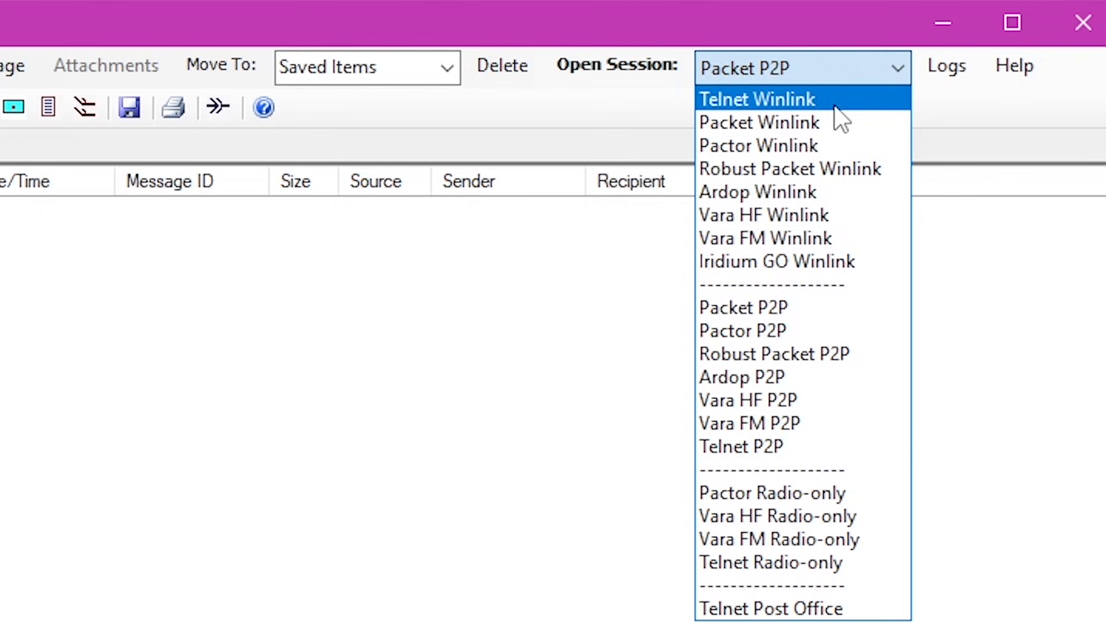
mouse_move(839, 144)
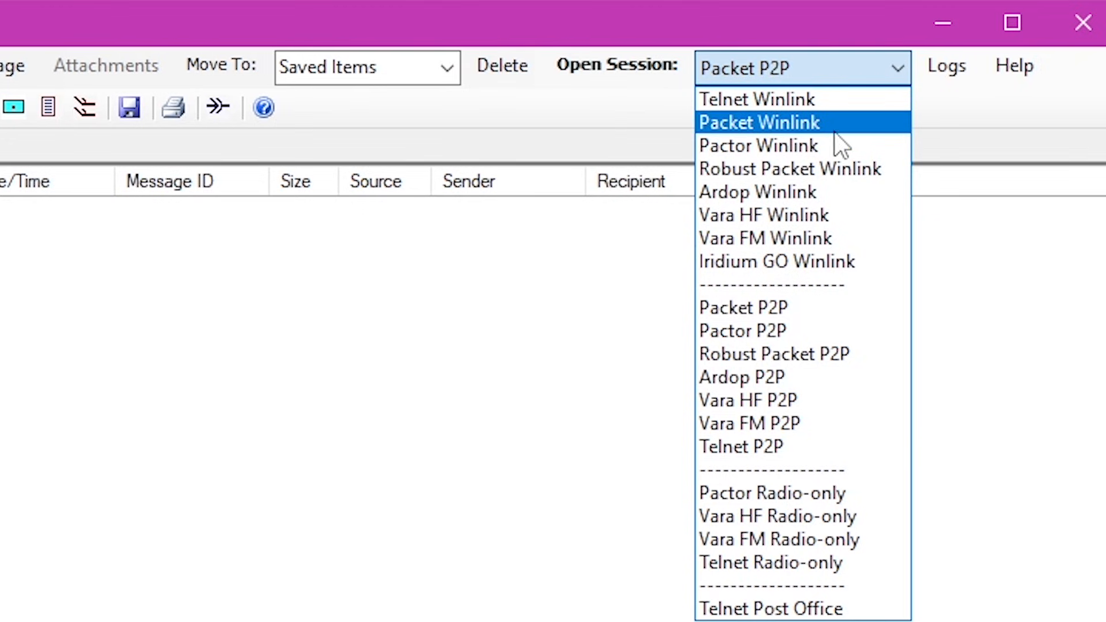
mouse_move(811, 318)
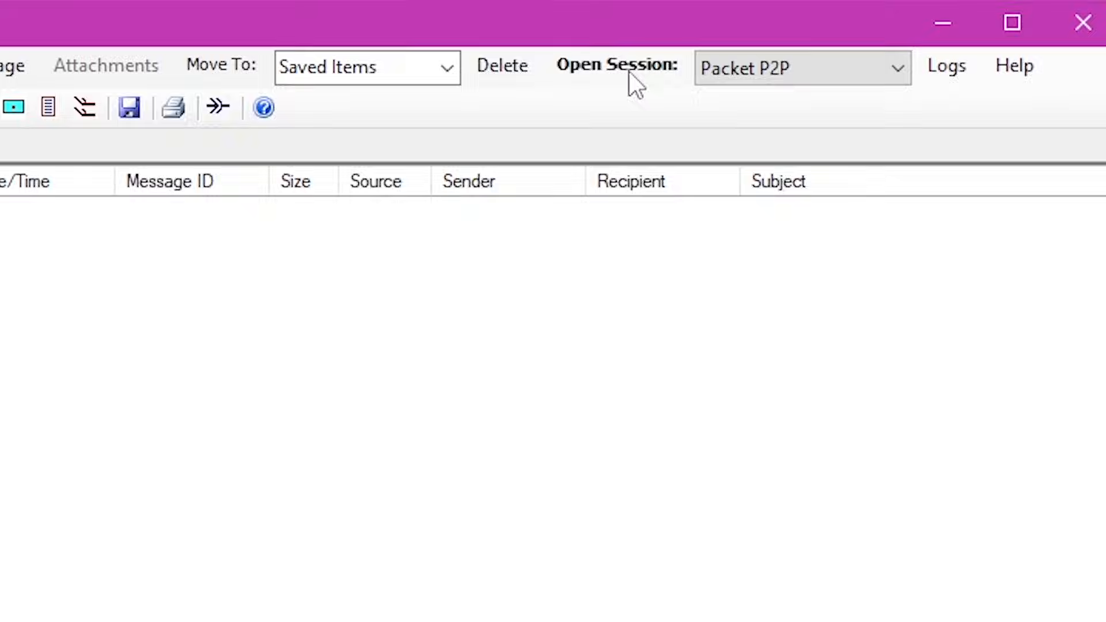
left_click(616, 65)
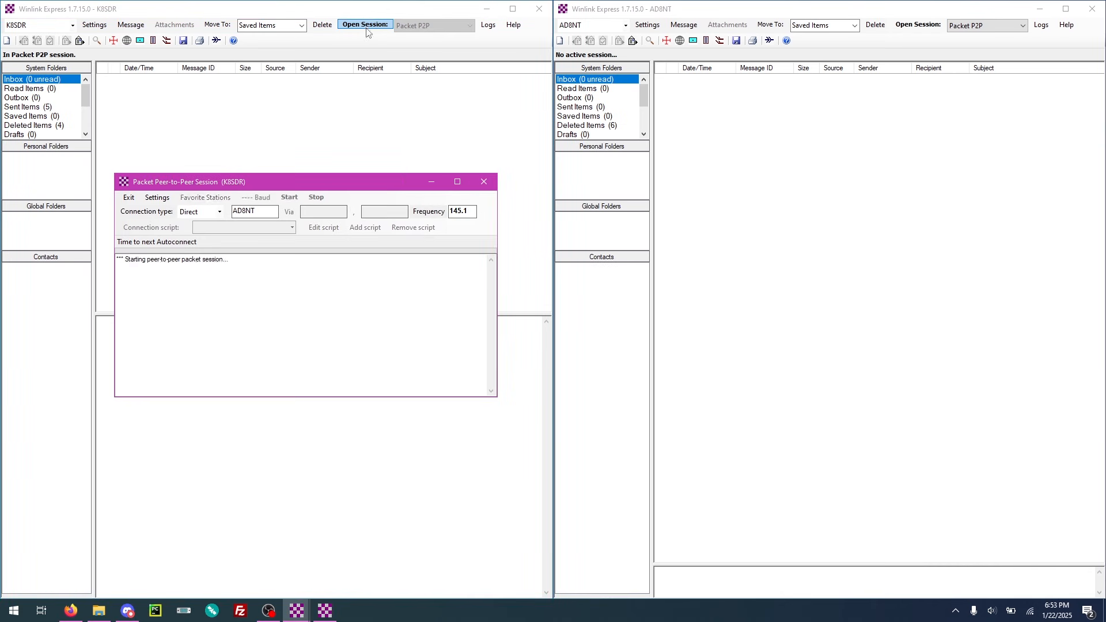
left_click(291, 198)
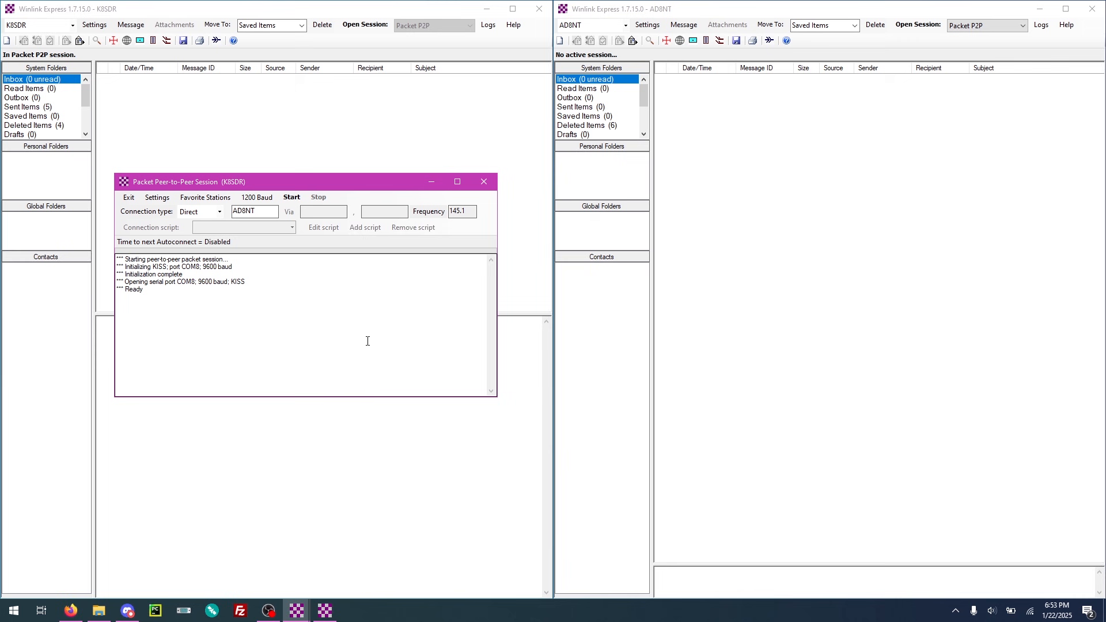
mouse_move(12, 610)
type("b")
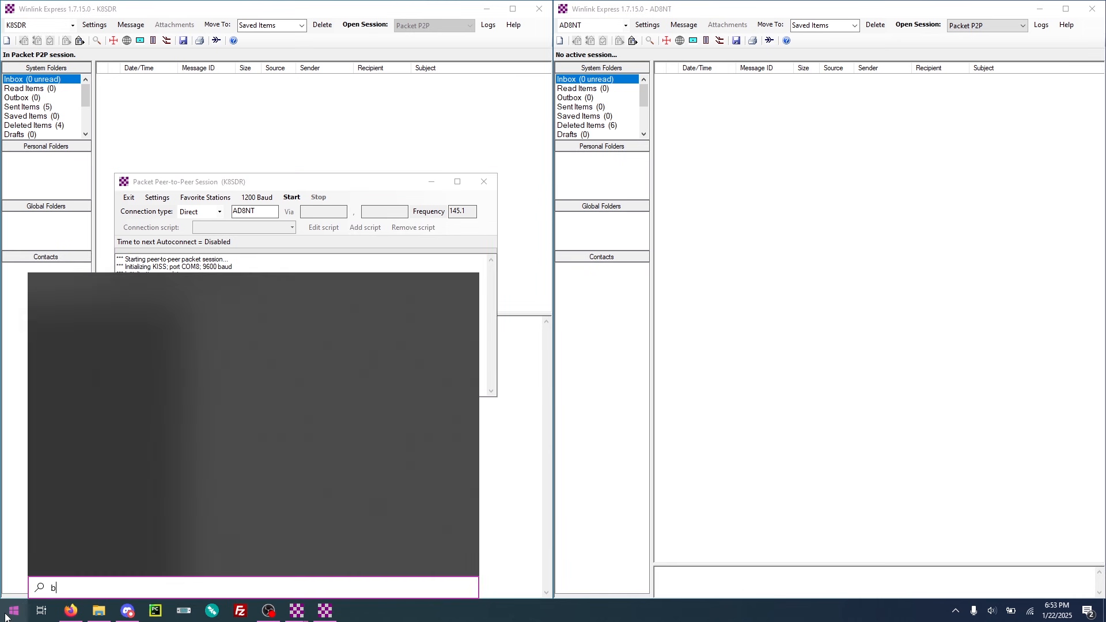
- Check Bluetooth COM ports for outgoing COM6 (Mobilinkd TNC2) and COM8 (VR-N76), then close
type("luetooth")
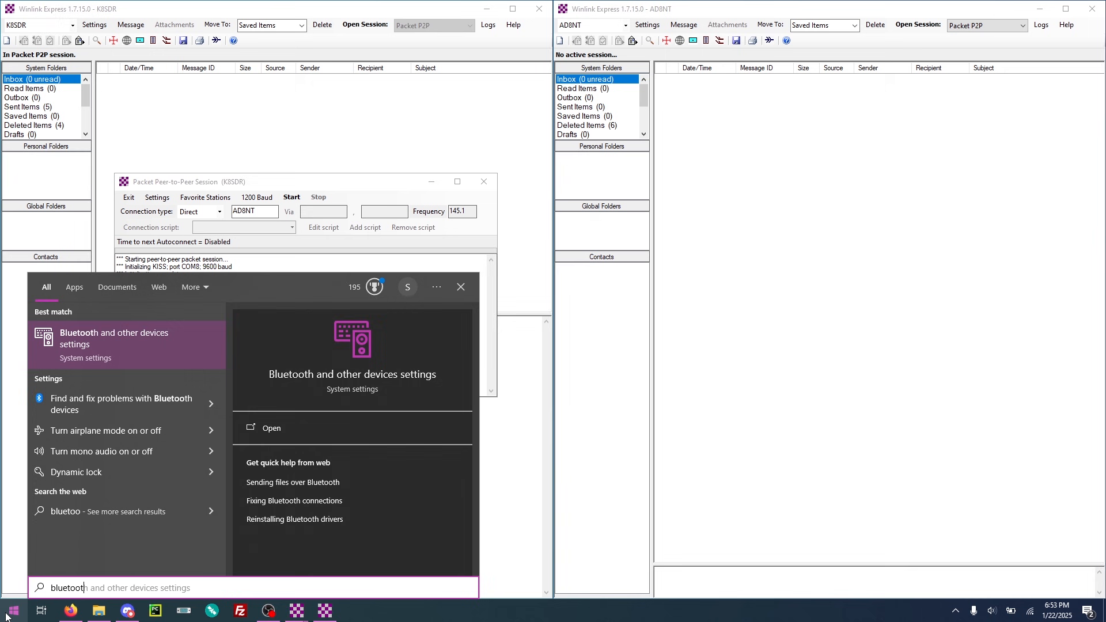
left_click(271, 427)
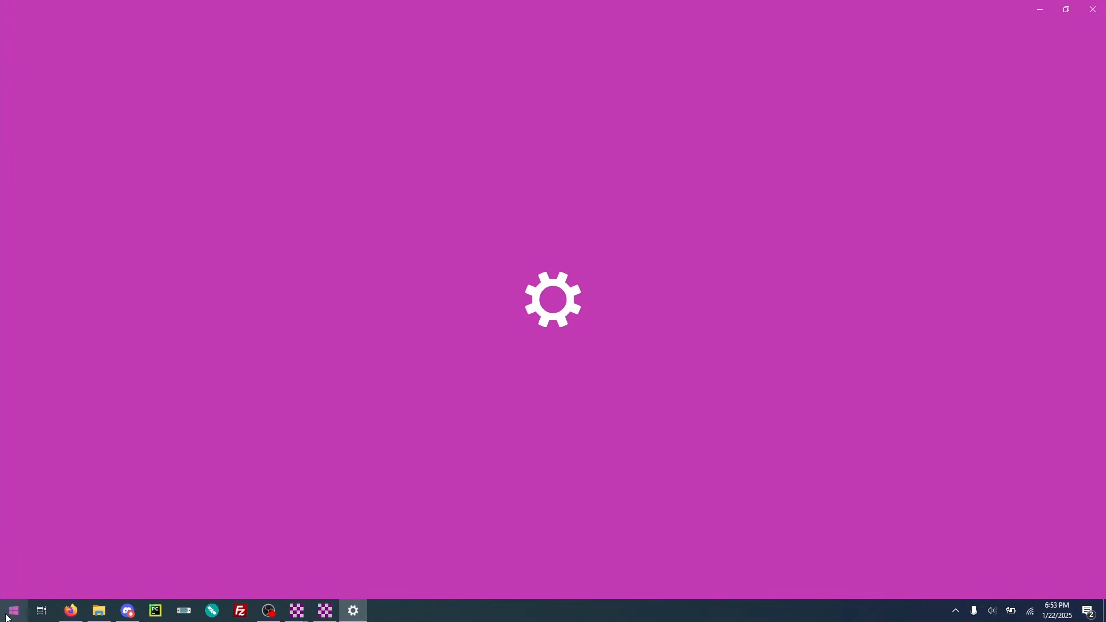
left_click(352, 616)
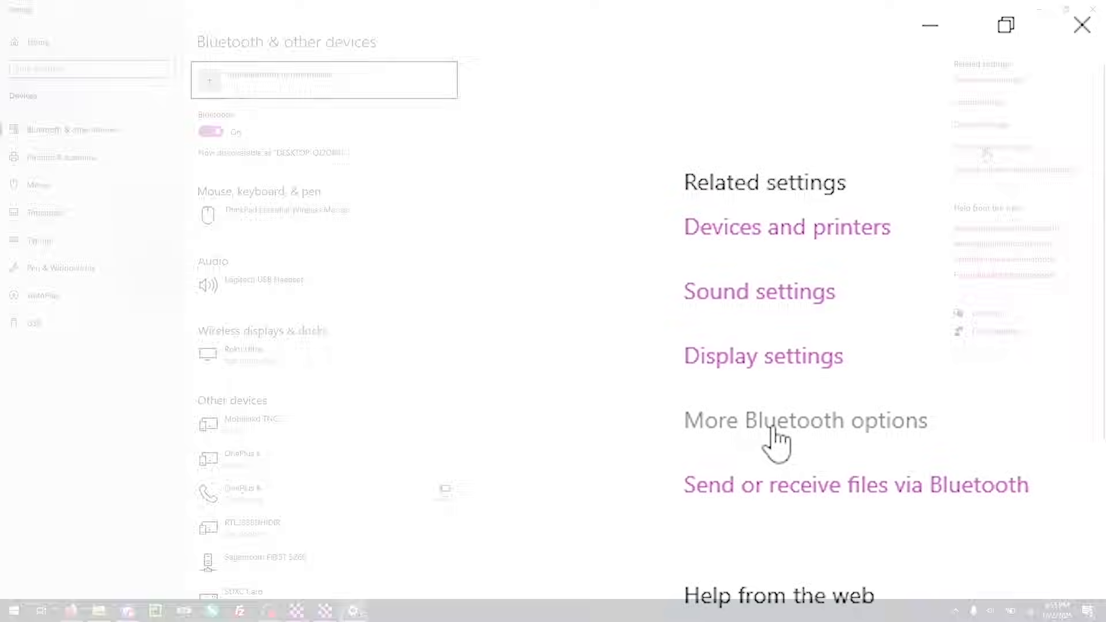
left_click(805, 420)
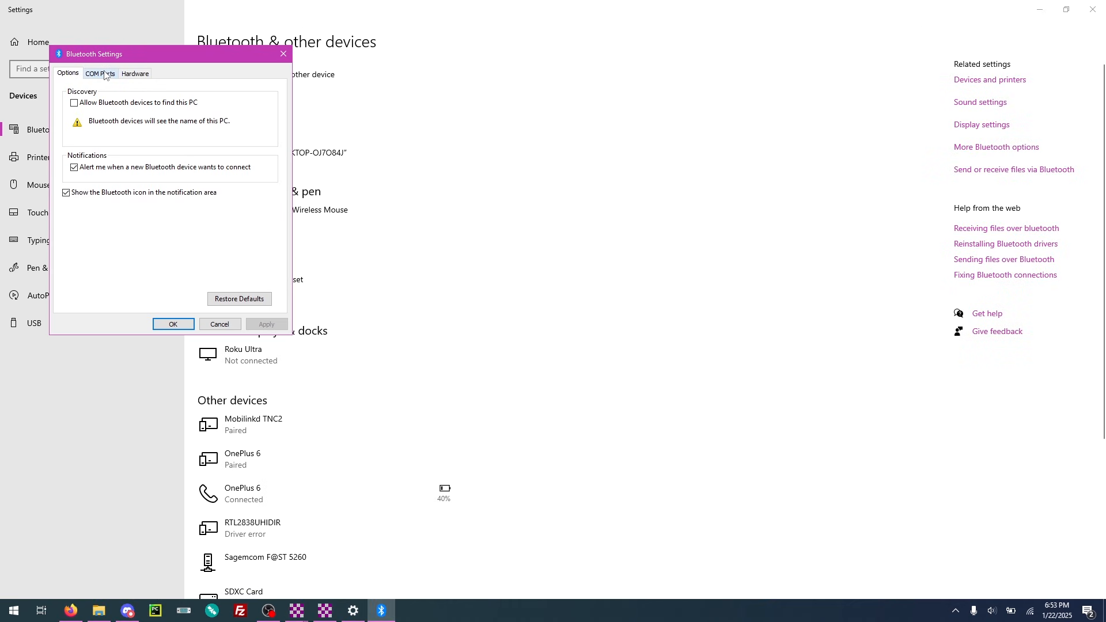
left_click(99, 73)
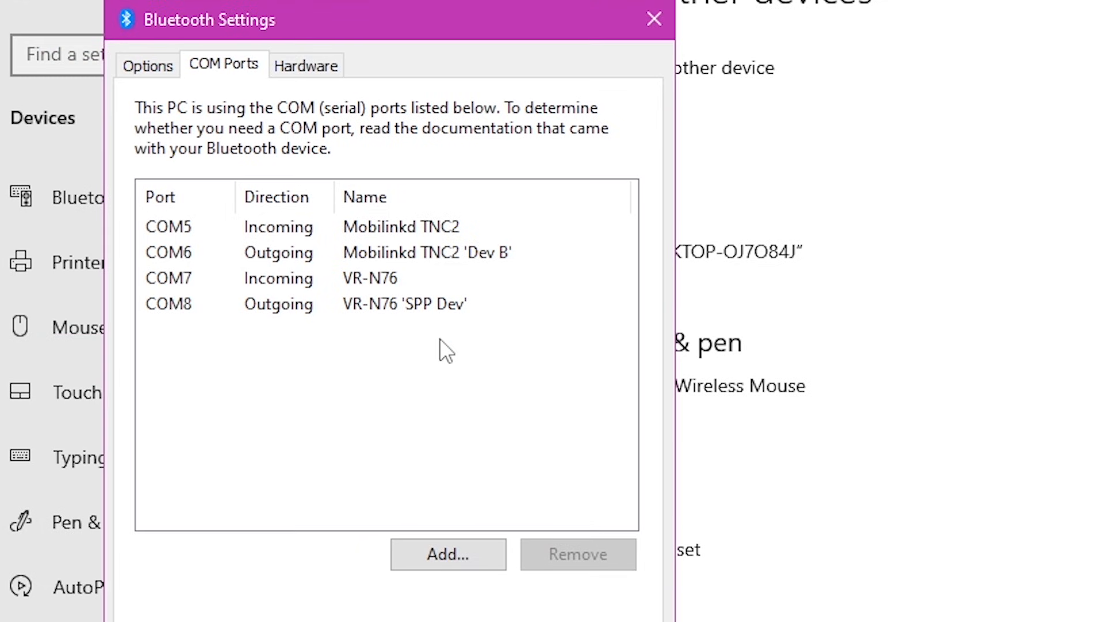
mouse_move(424, 279)
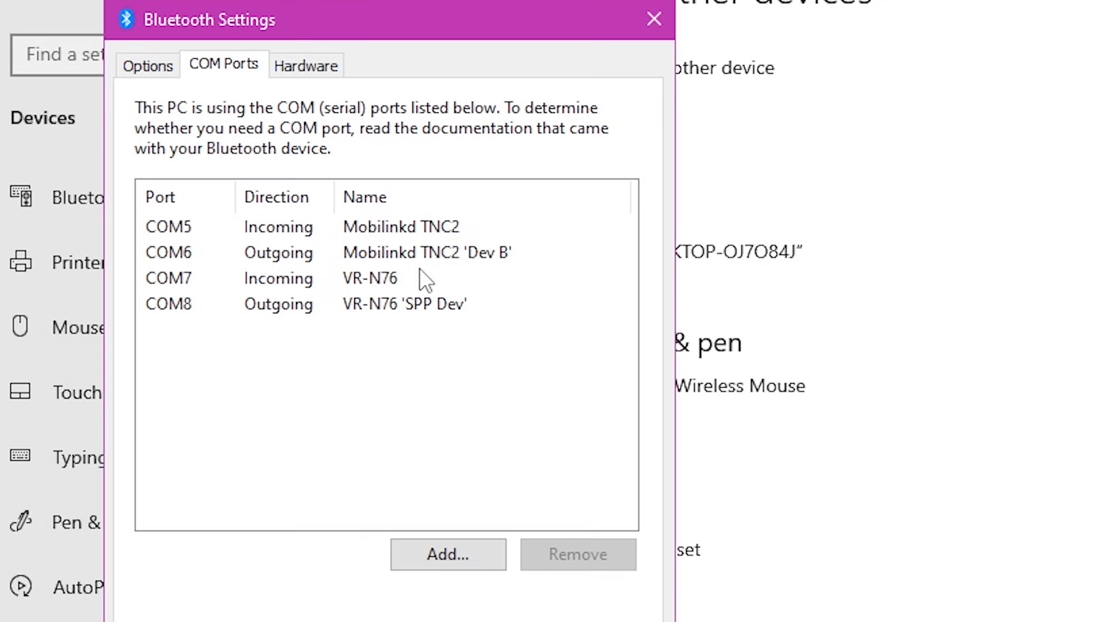
left_click(388, 252)
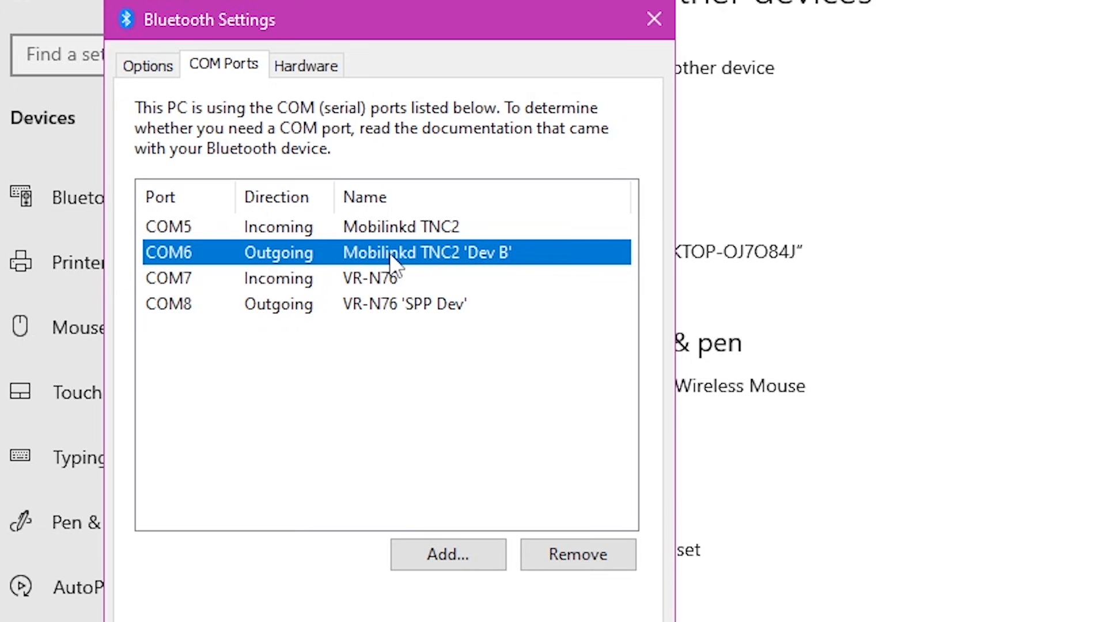
mouse_move(403, 318)
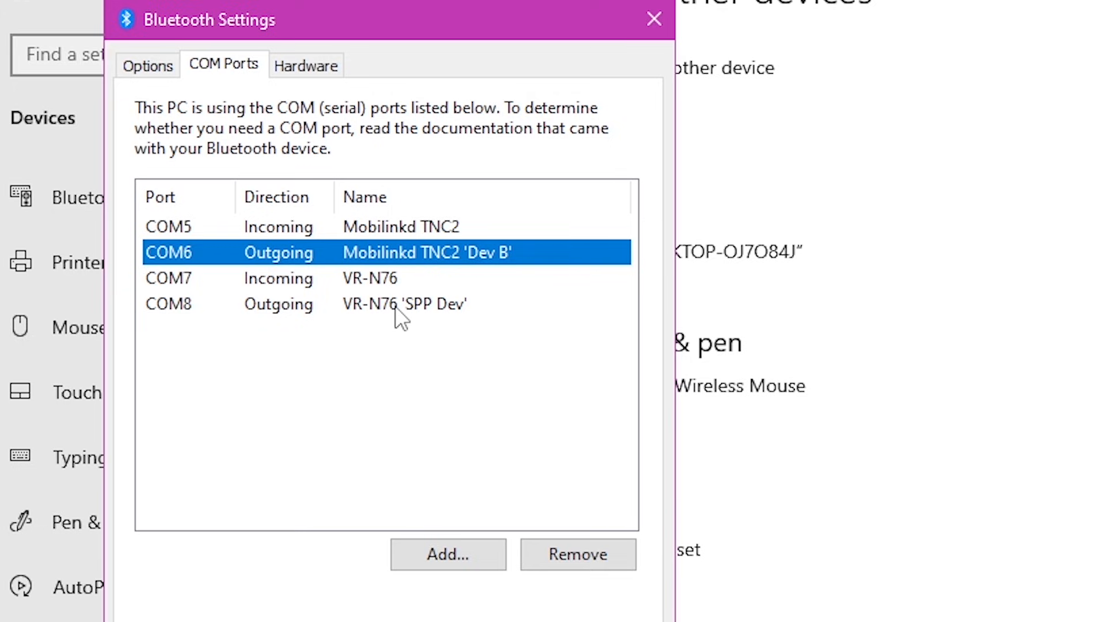
left_click(402, 304)
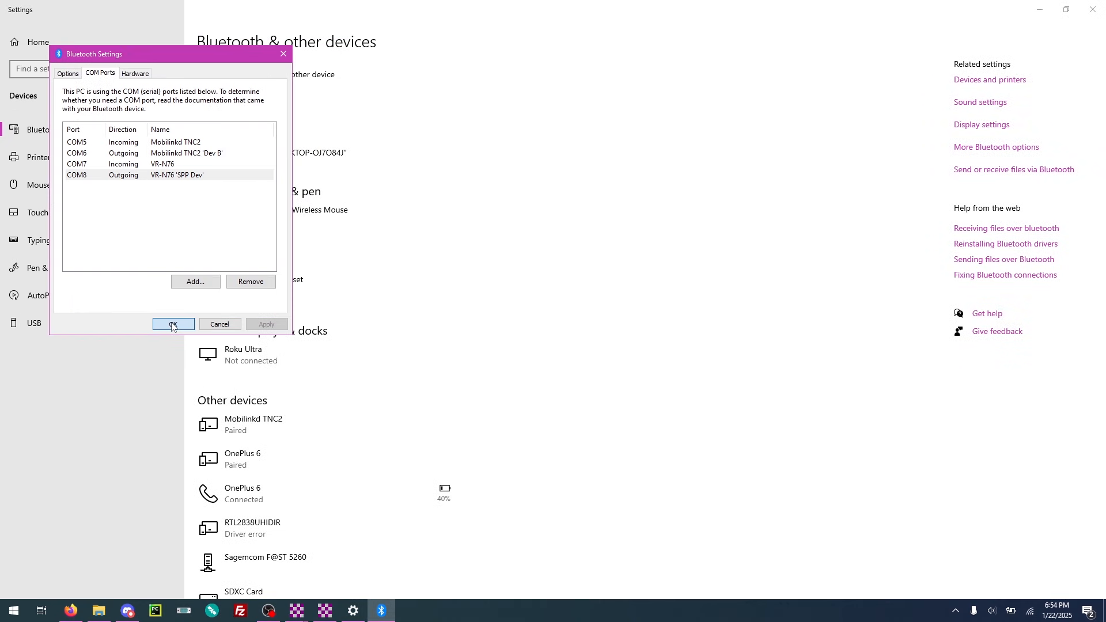
left_click(173, 324)
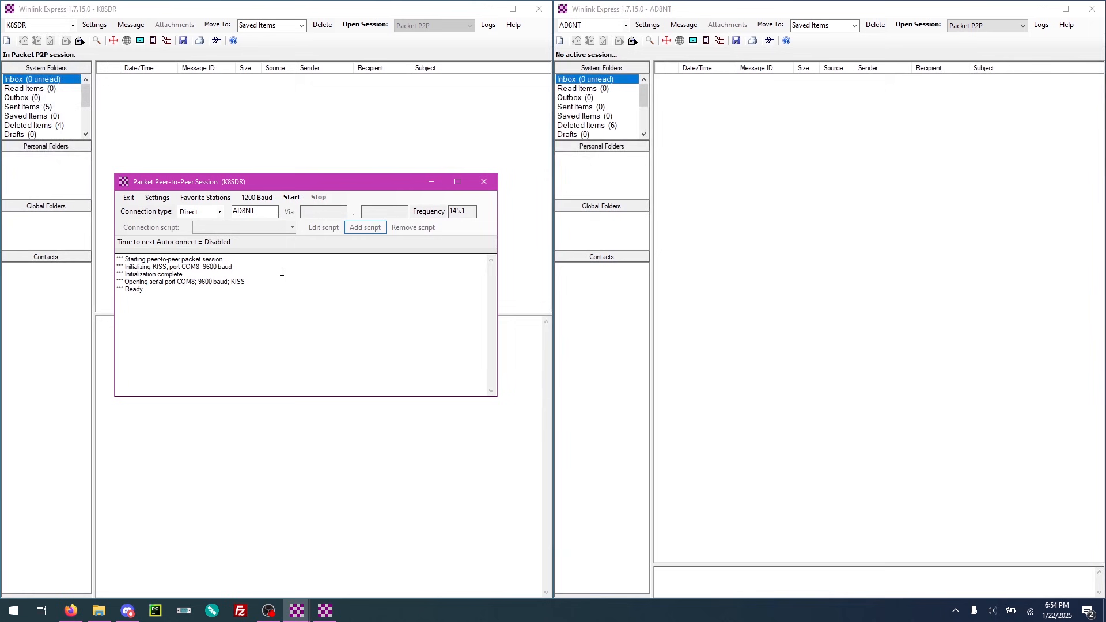
mouse_move(265, 282)
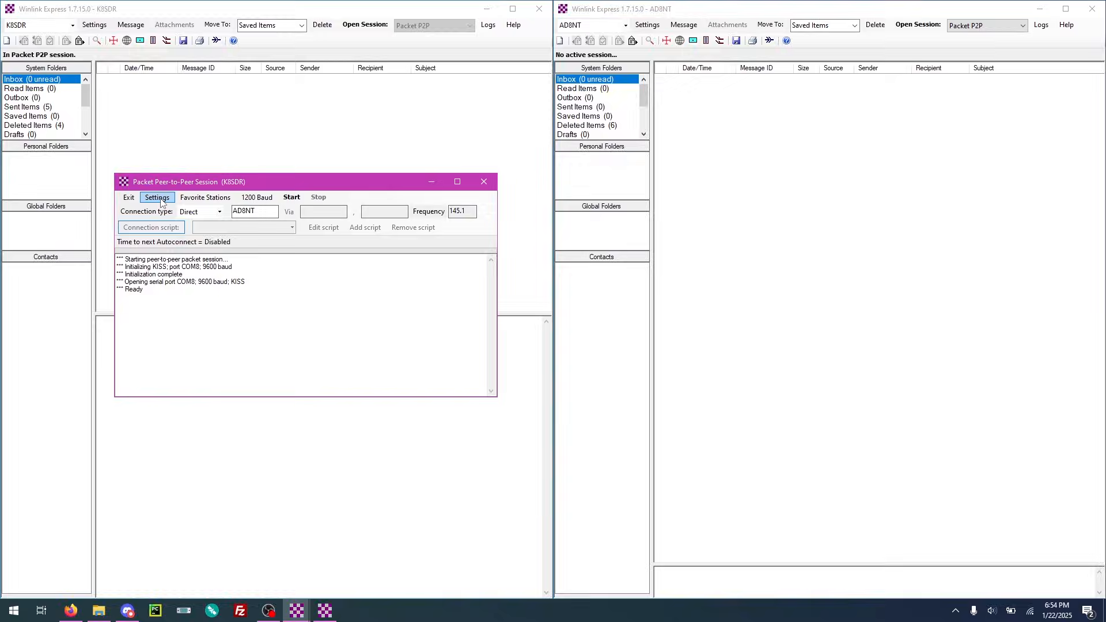
- Review the packet TNC settings (KISS, COM8, 9600 baud) and update them
left_click(156, 197)
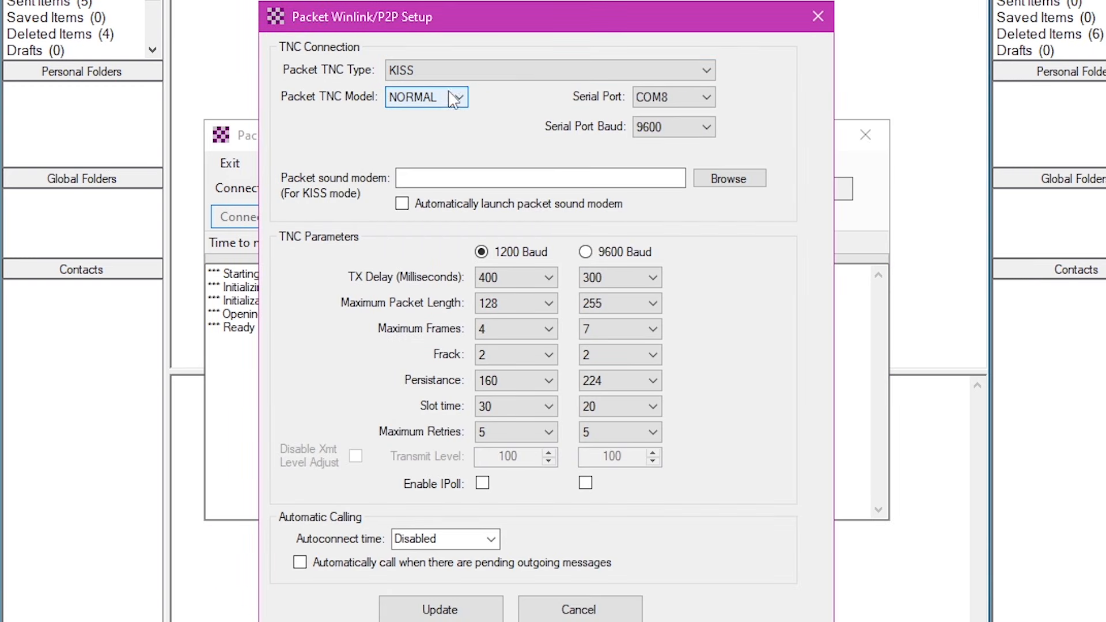
mouse_move(444, 105)
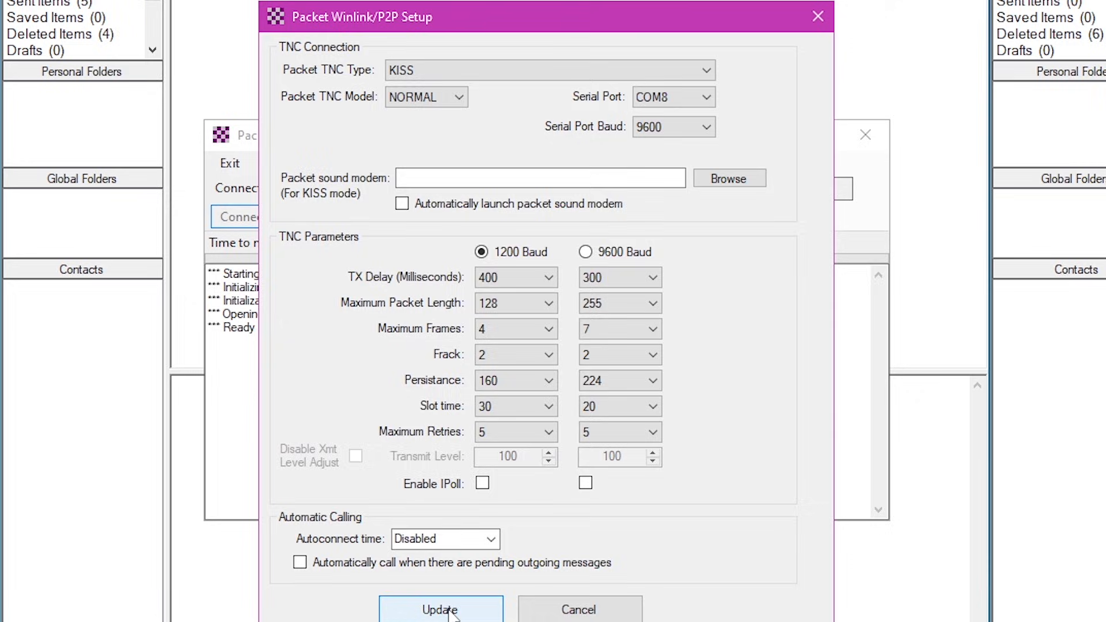
left_click(440, 610)
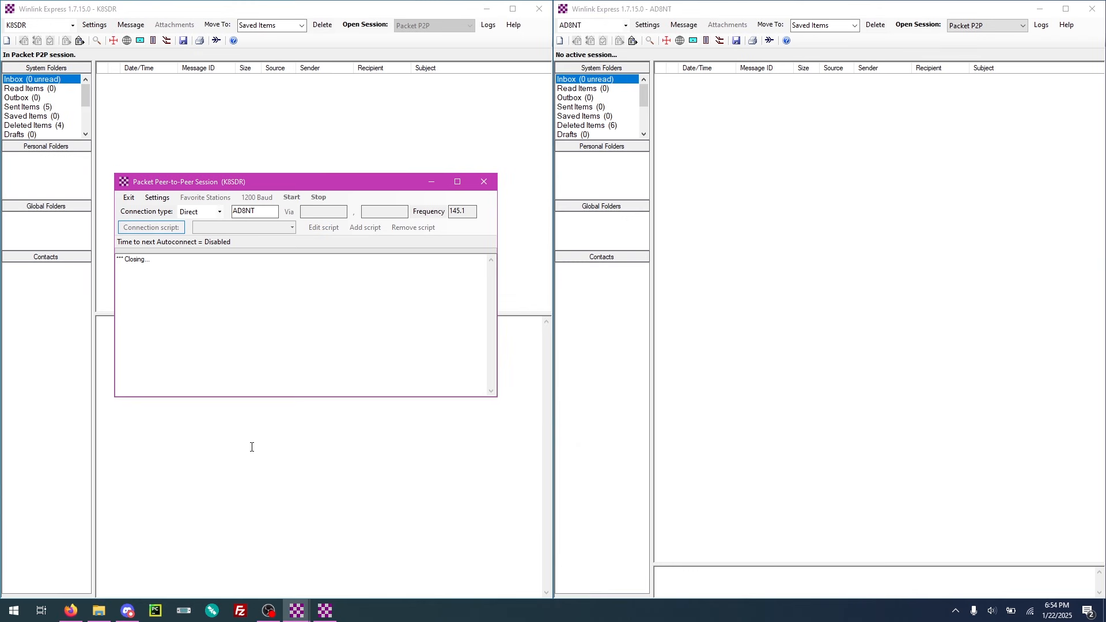
- Exit the K8SDR Packet peer-to-peer session window
left_click(291, 198)
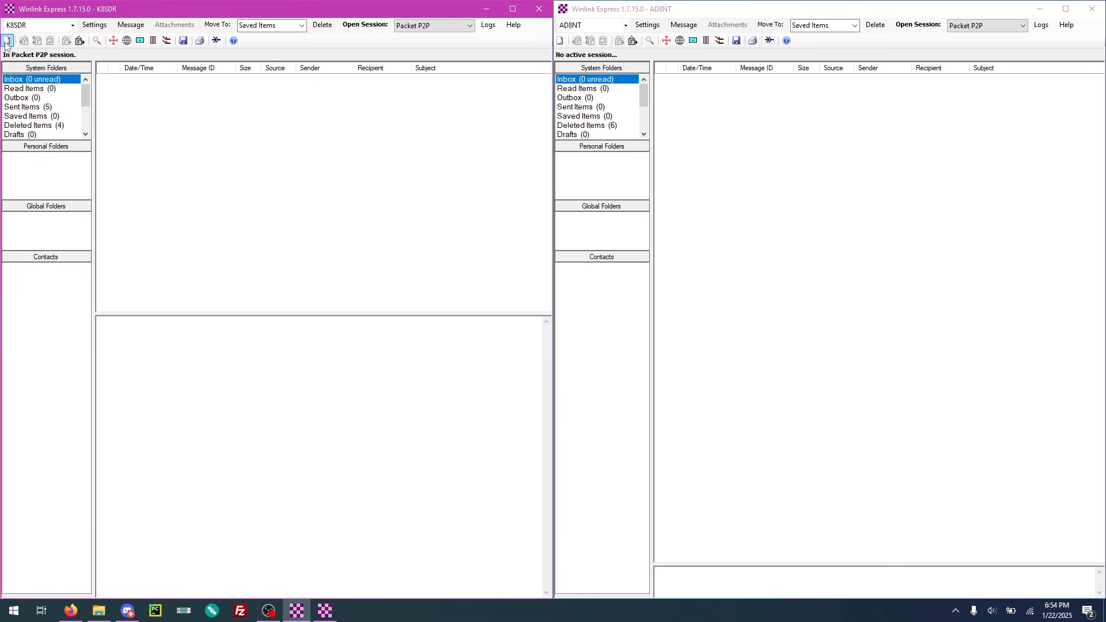
mouse_move(7, 41)
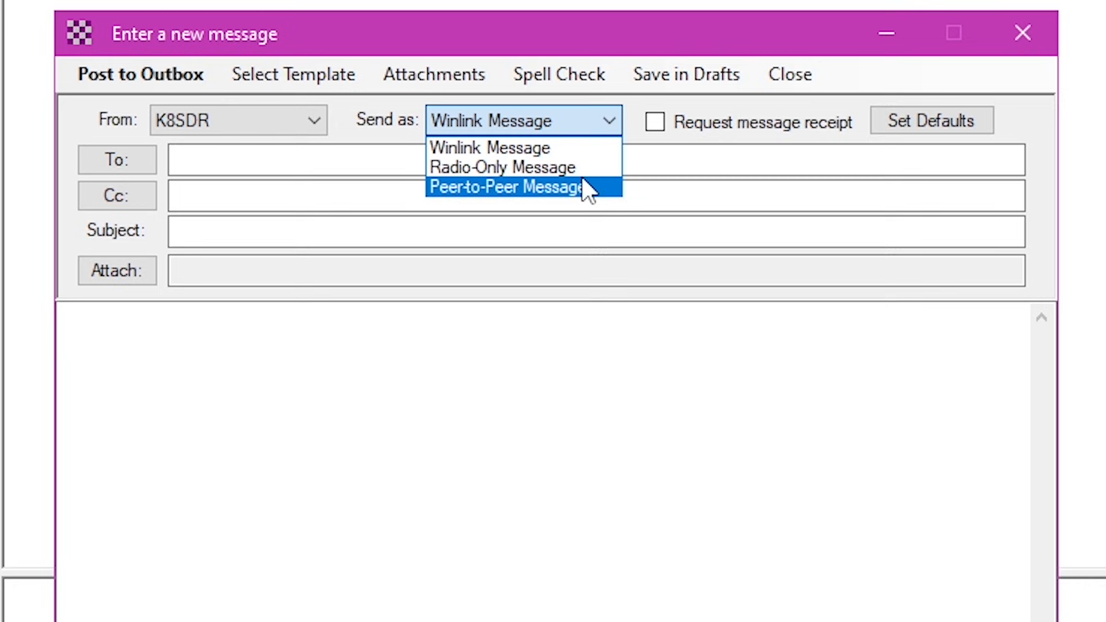
mouse_move(587, 204)
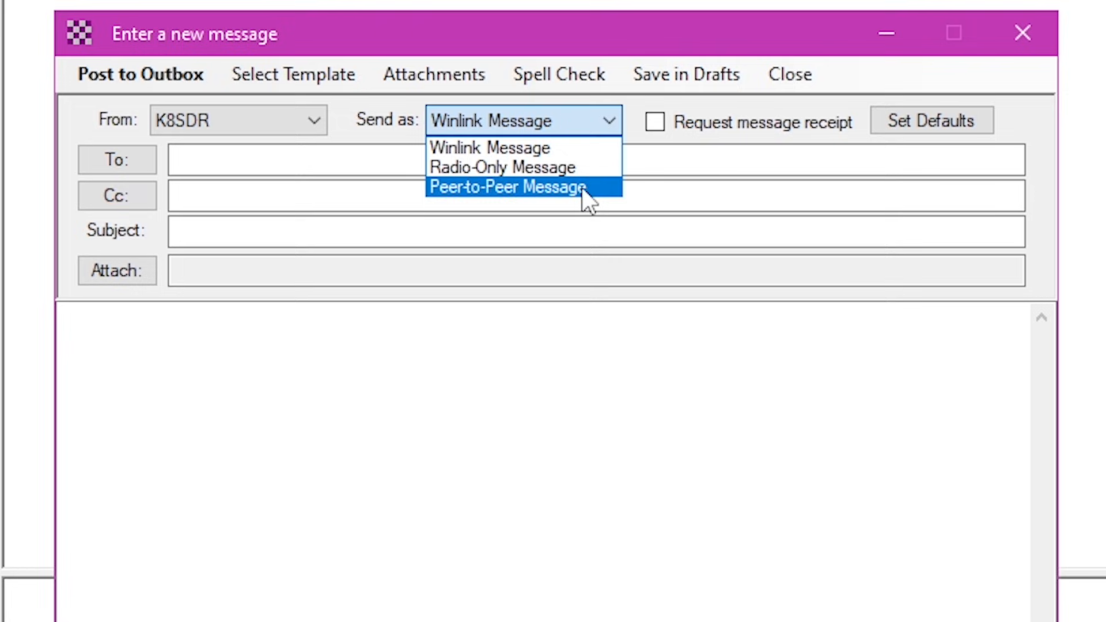
left_click(505, 186)
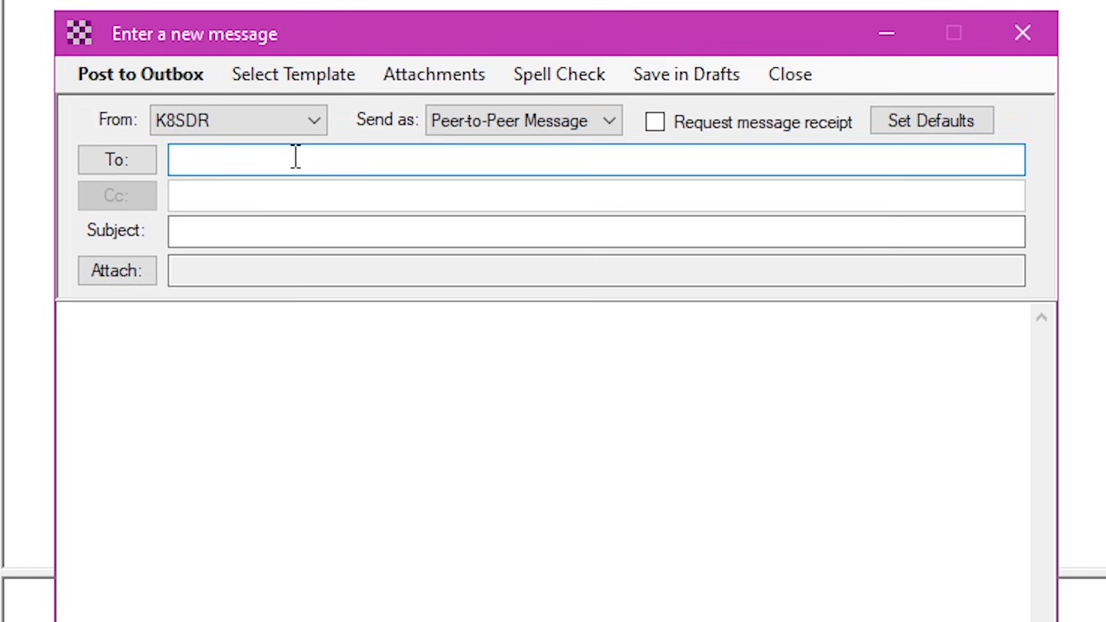
type("AD8NT")
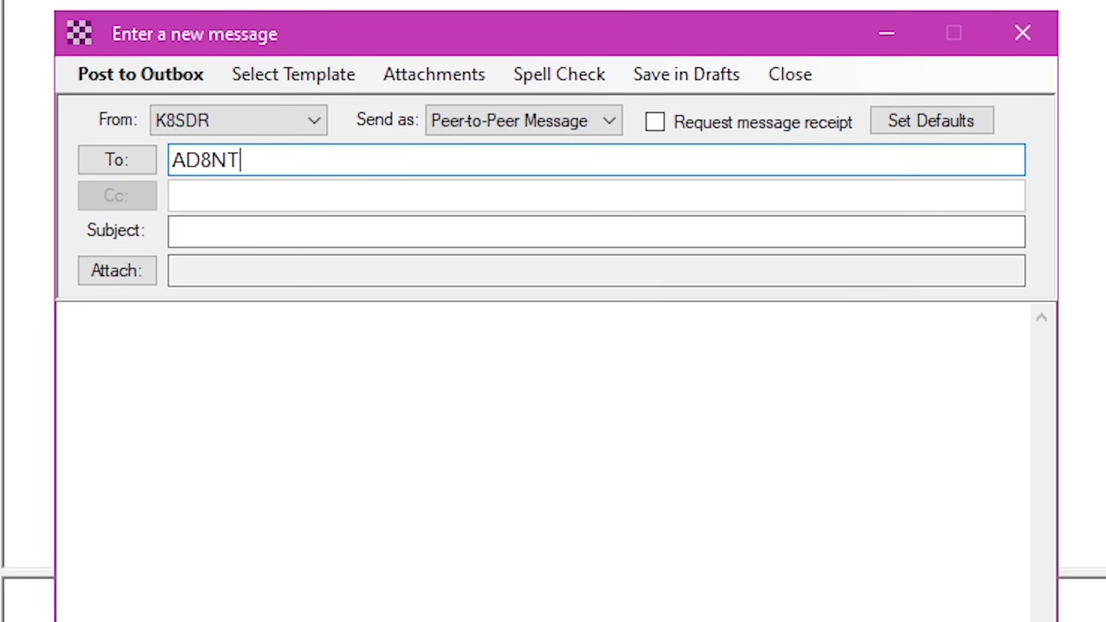
type("This i")
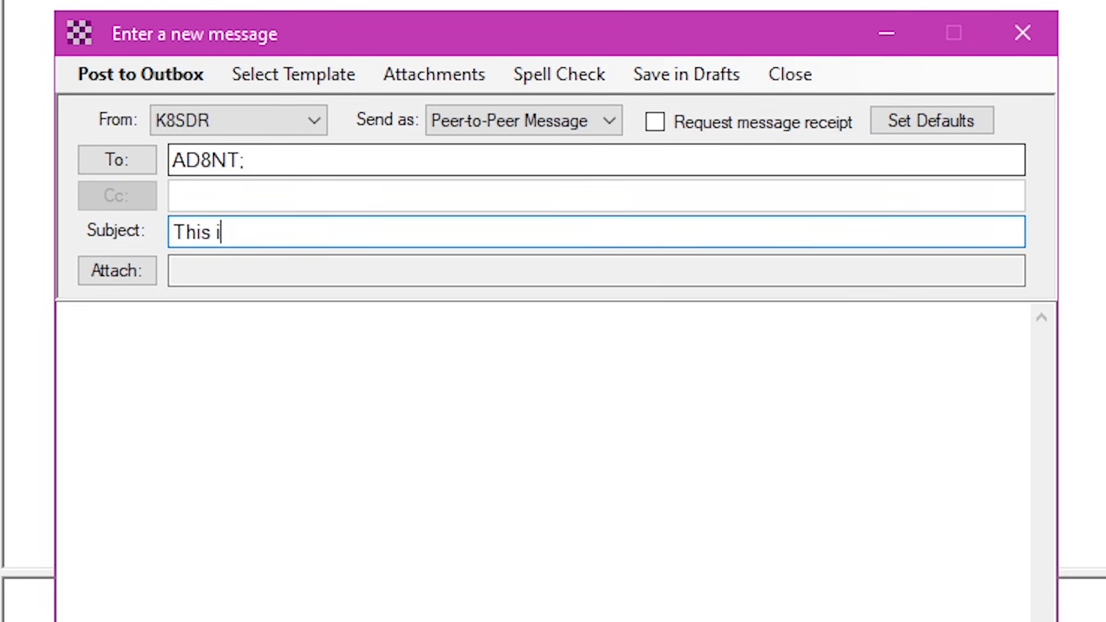
type("s a test")
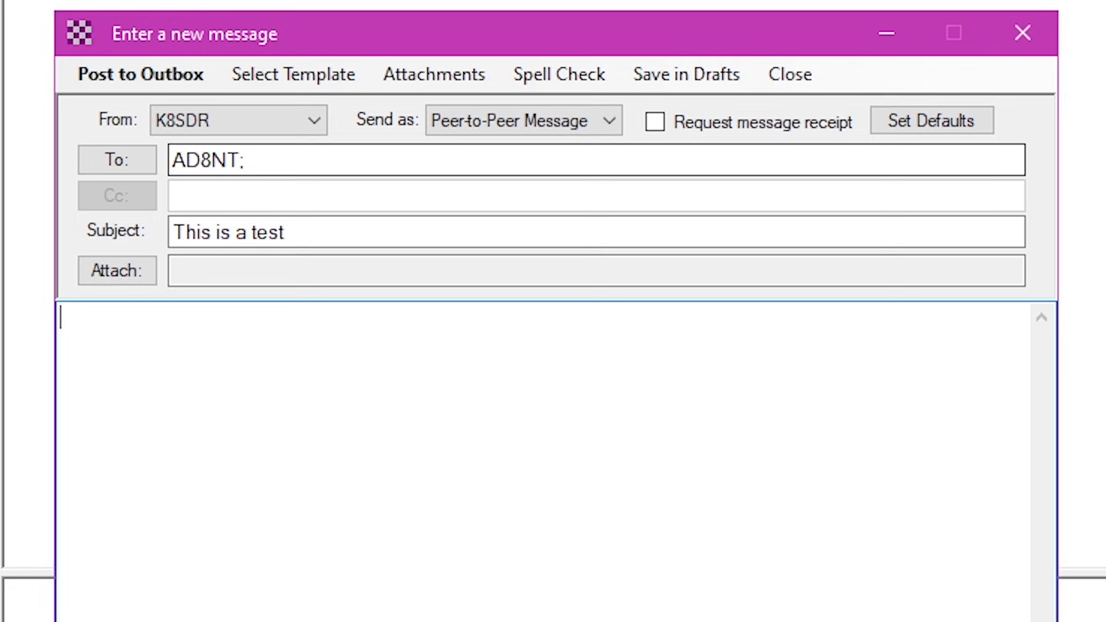
type("There i")
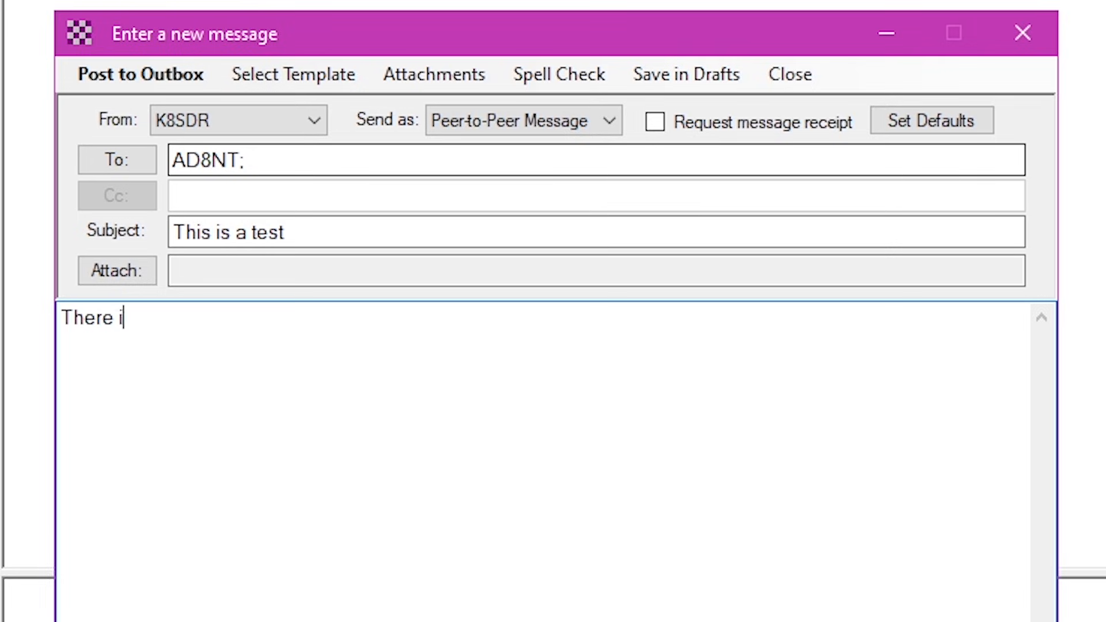
type("s no attachment")
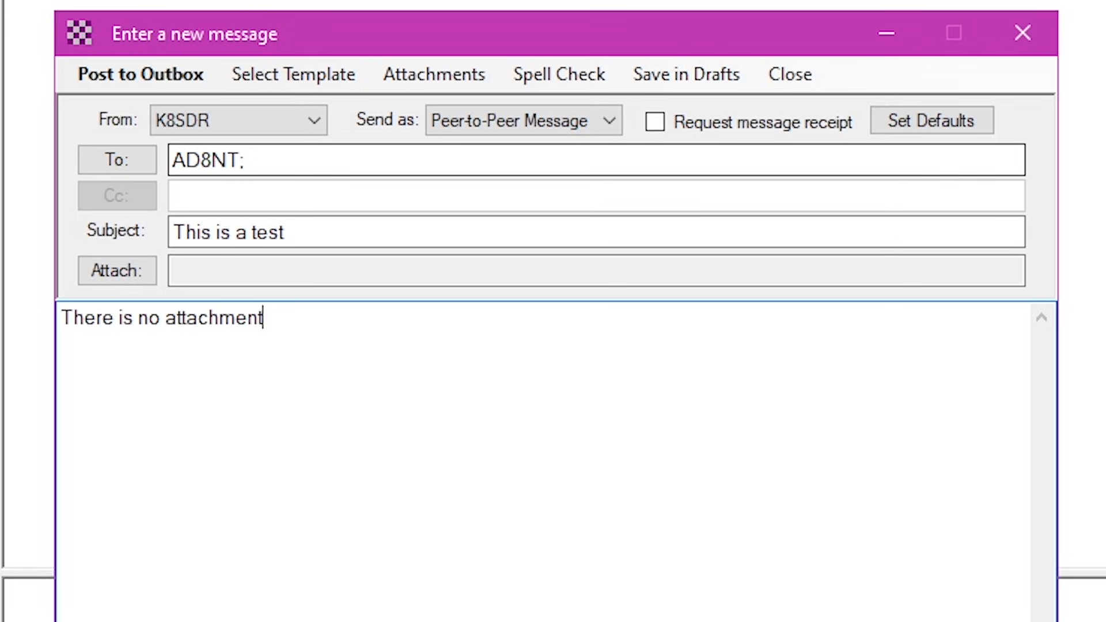
type(".")
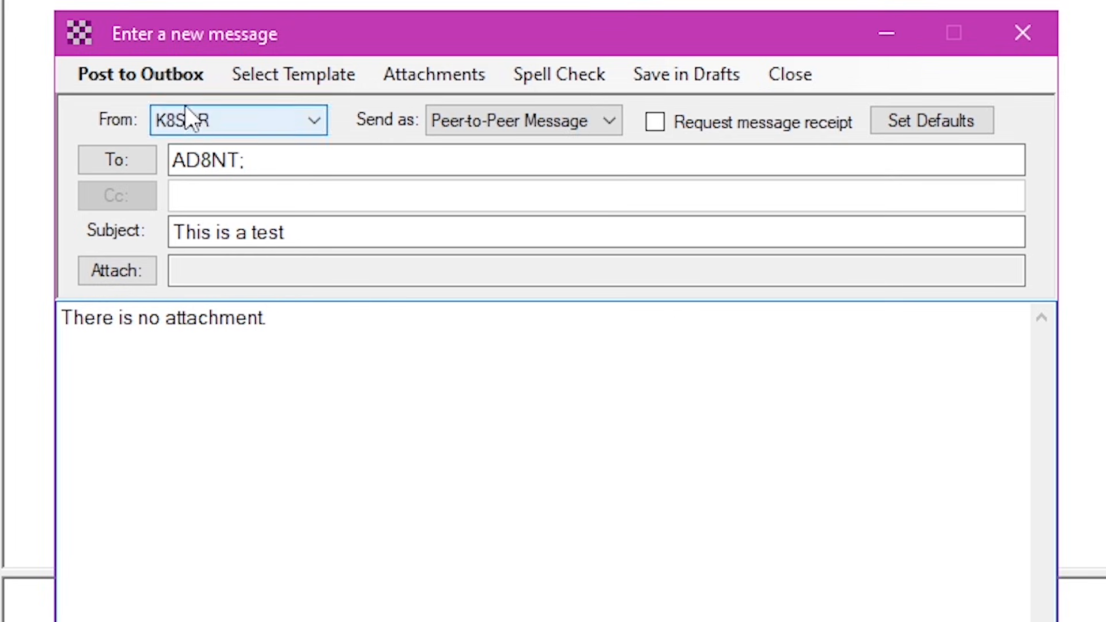
left_click(140, 74)
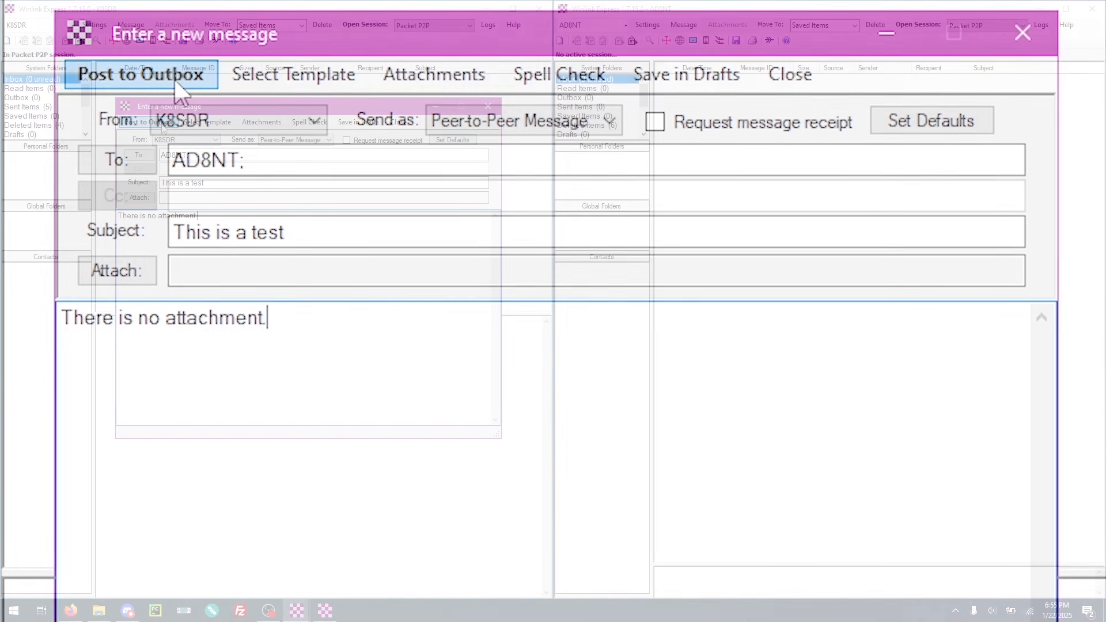
left_click(139, 74)
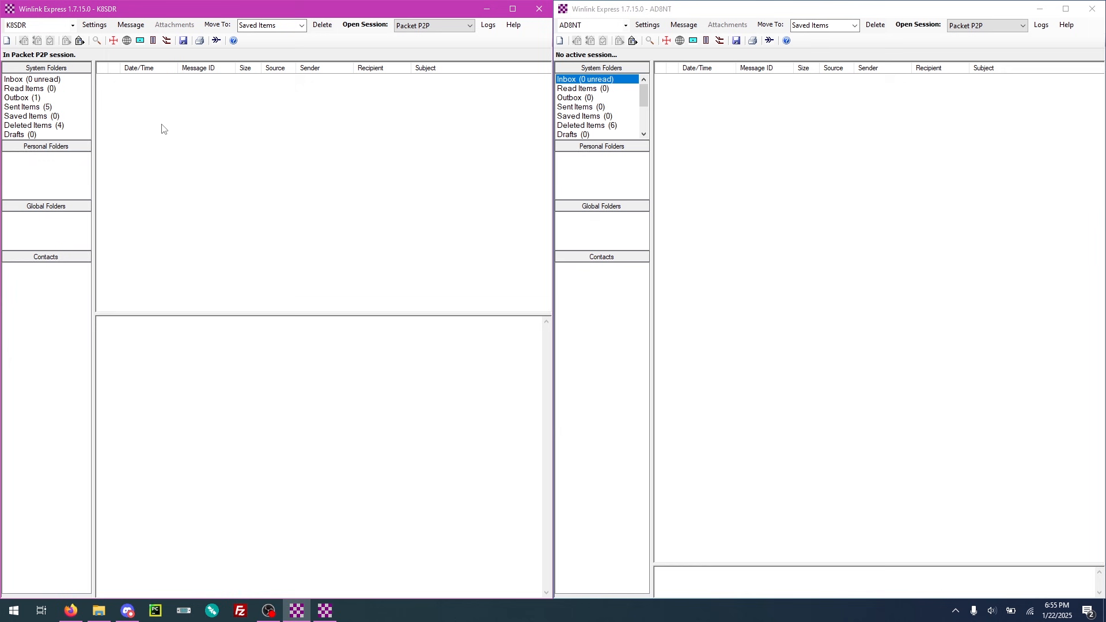
left_click(21, 97)
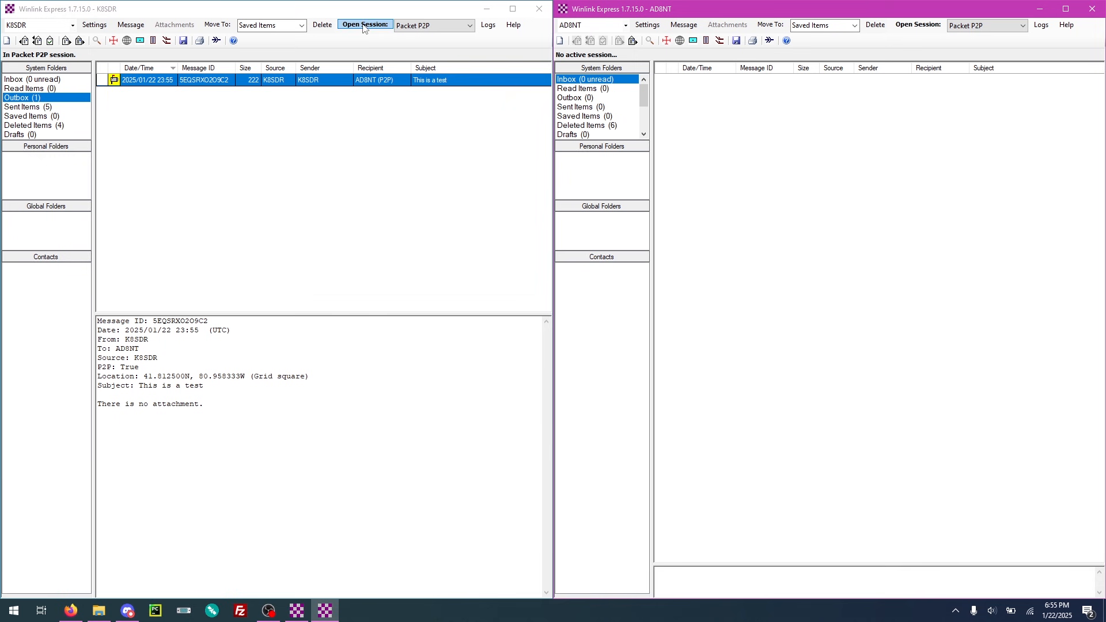
left_click(364, 24)
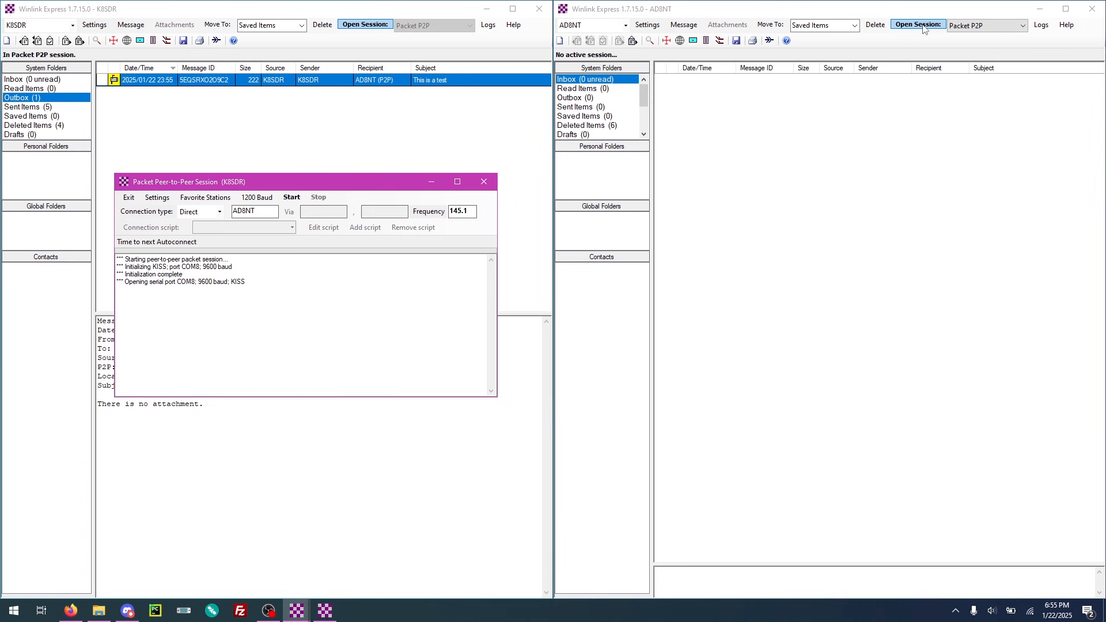
left_click(918, 23)
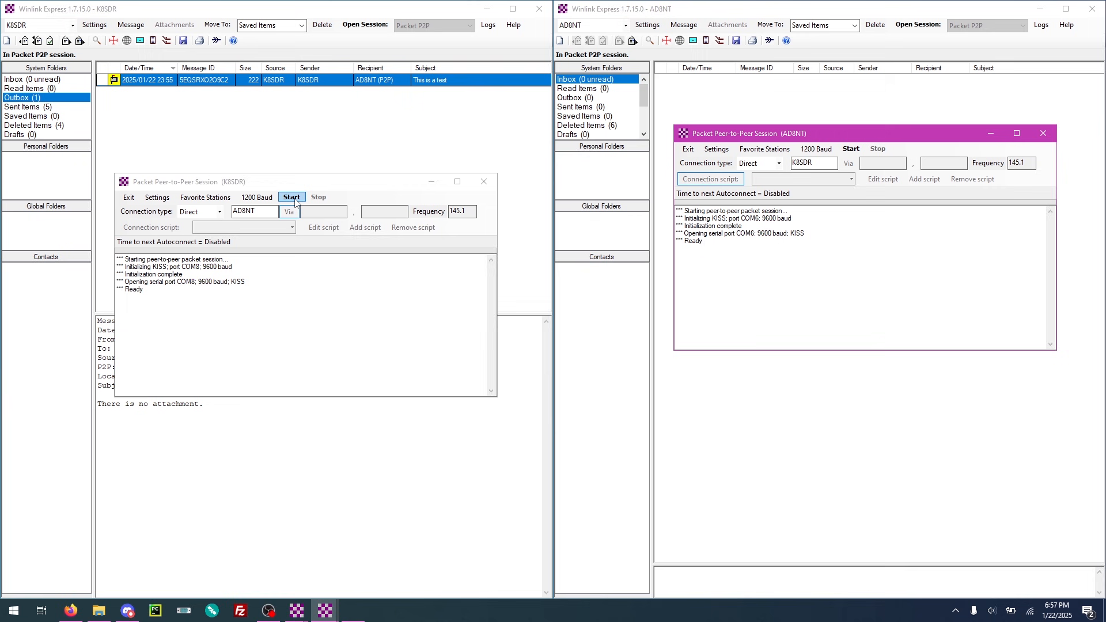
left_click(291, 197)
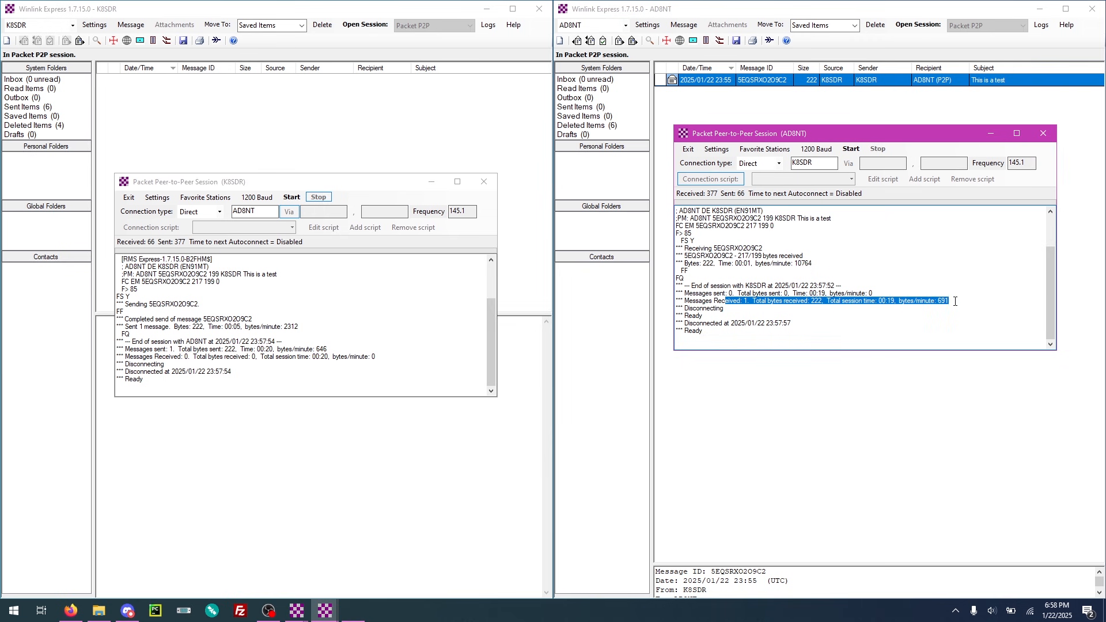
mouse_move(962, 222)
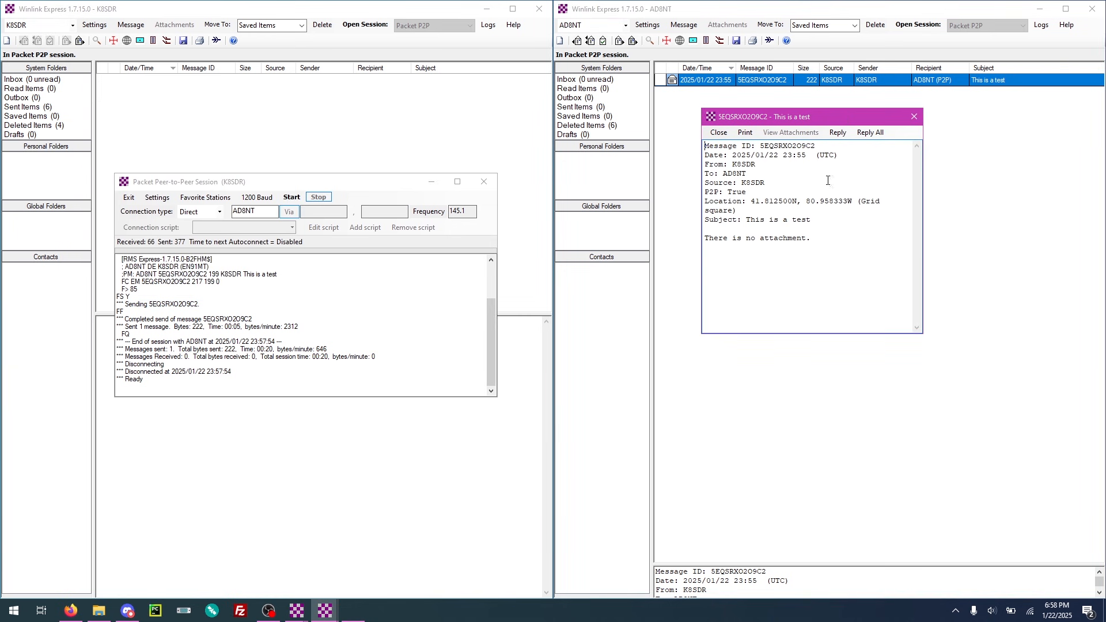
mouse_move(719, 246)
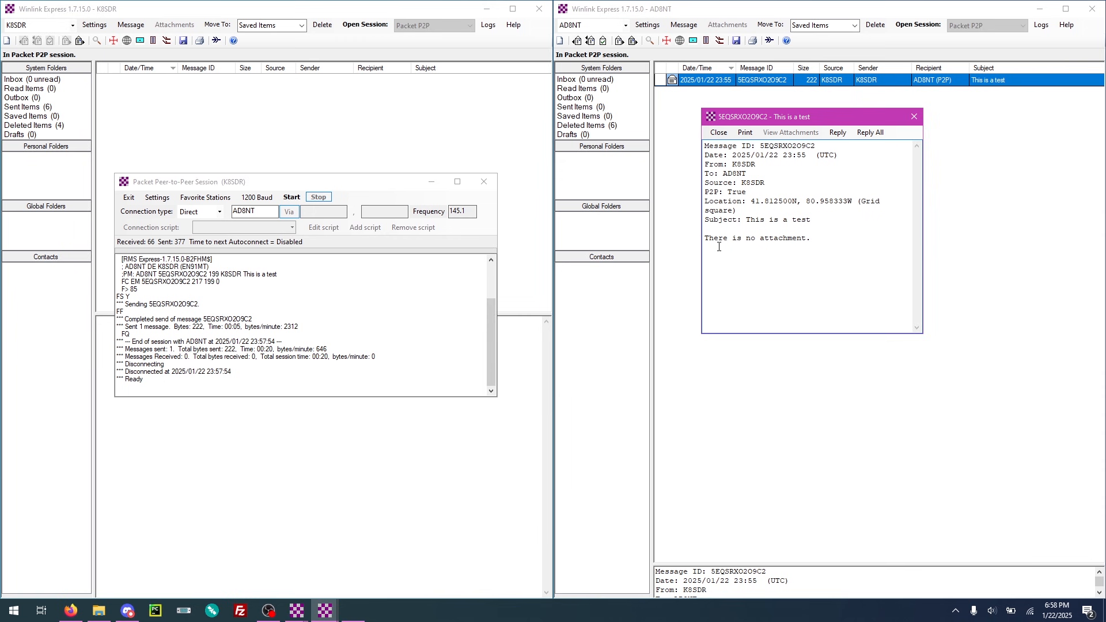
mouse_move(849, 249)
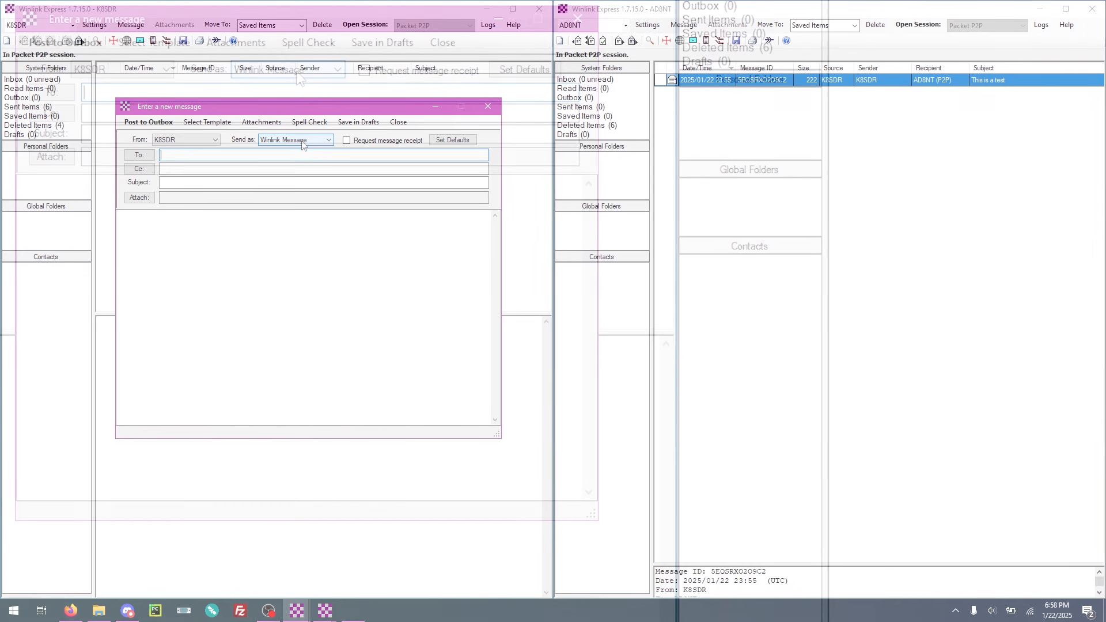
left_click(326, 139)
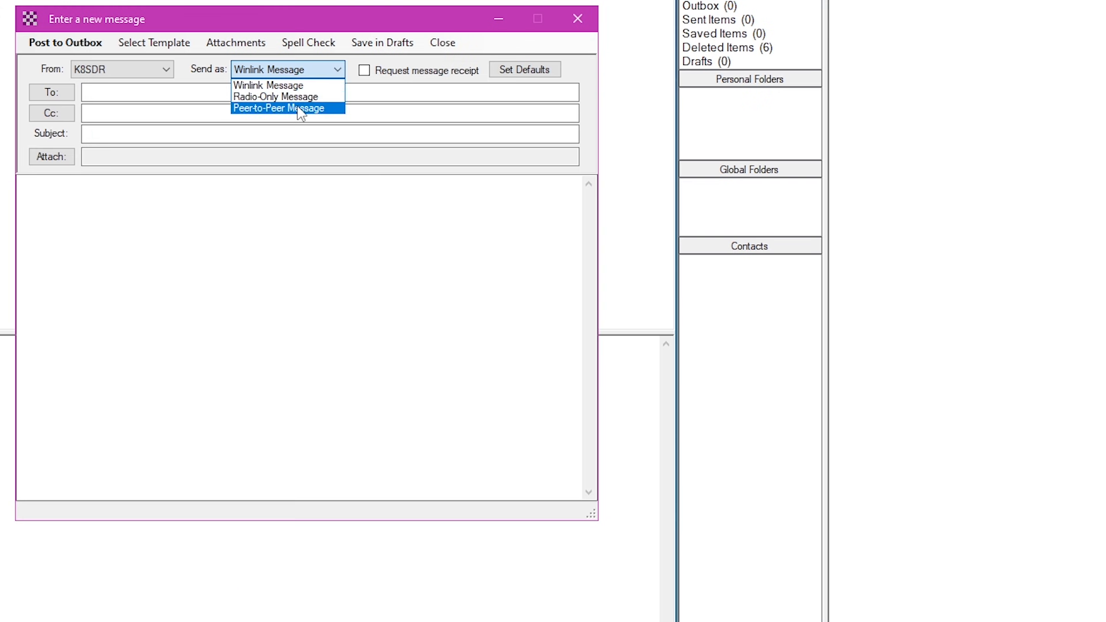
left_click(288, 108)
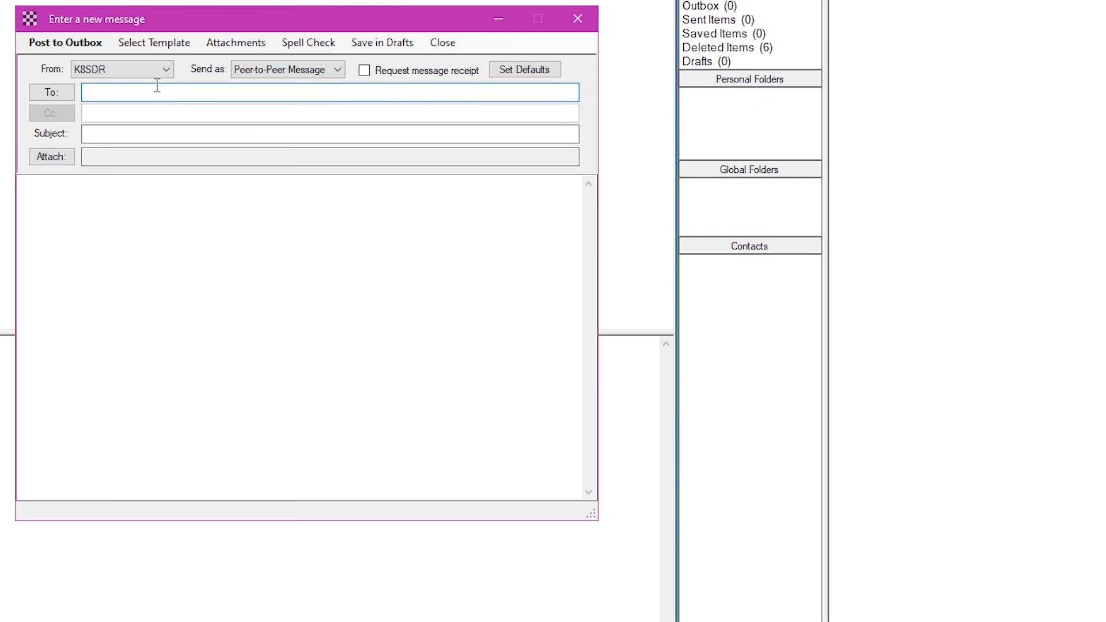
type("AD8NT;")
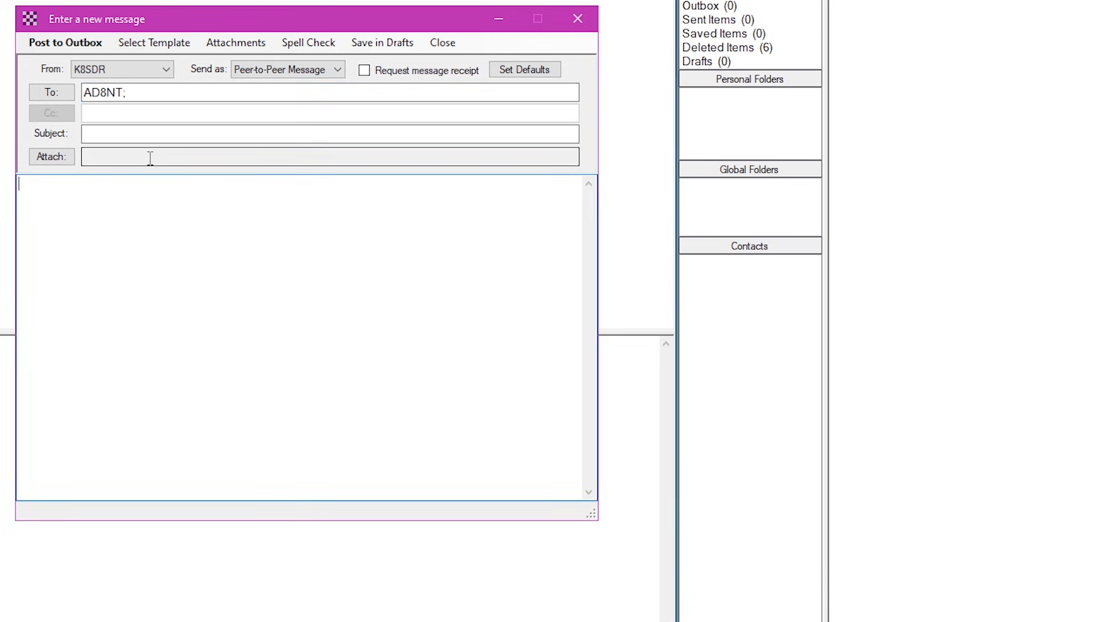
type("T")
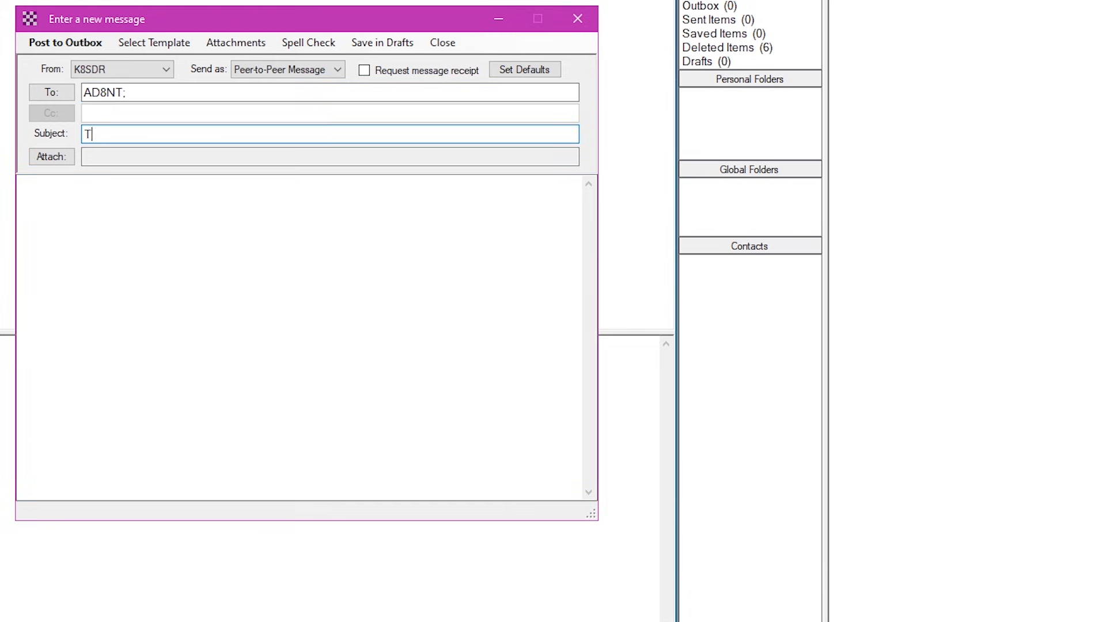
type("here is an attachment")
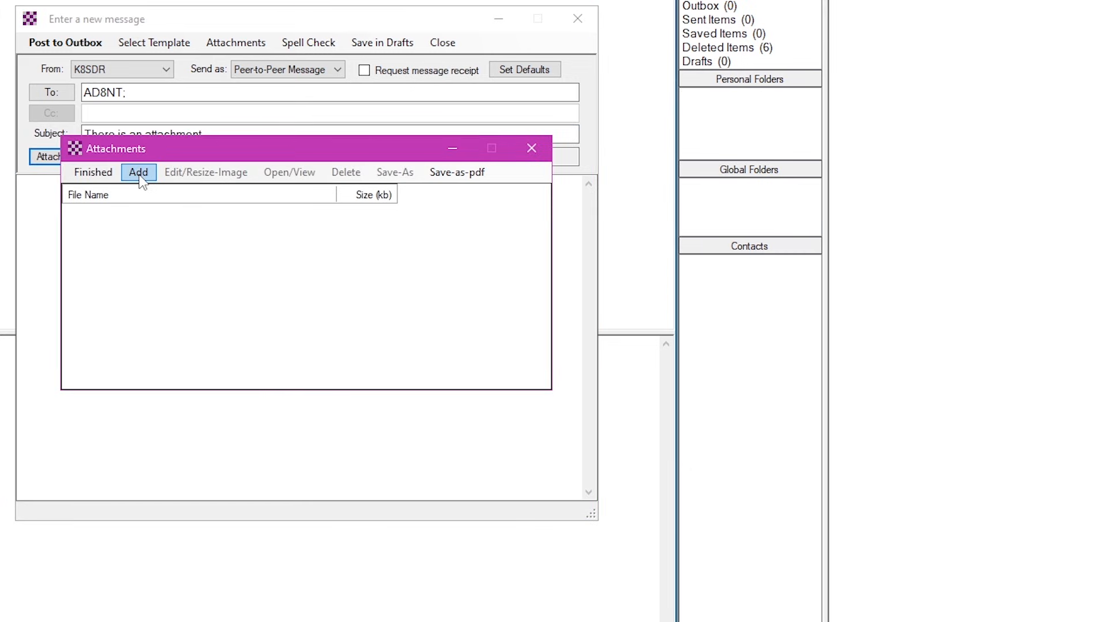
- Browse to and attach sender.py instead of client_2.py, then finish attachments
left_click(138, 173)
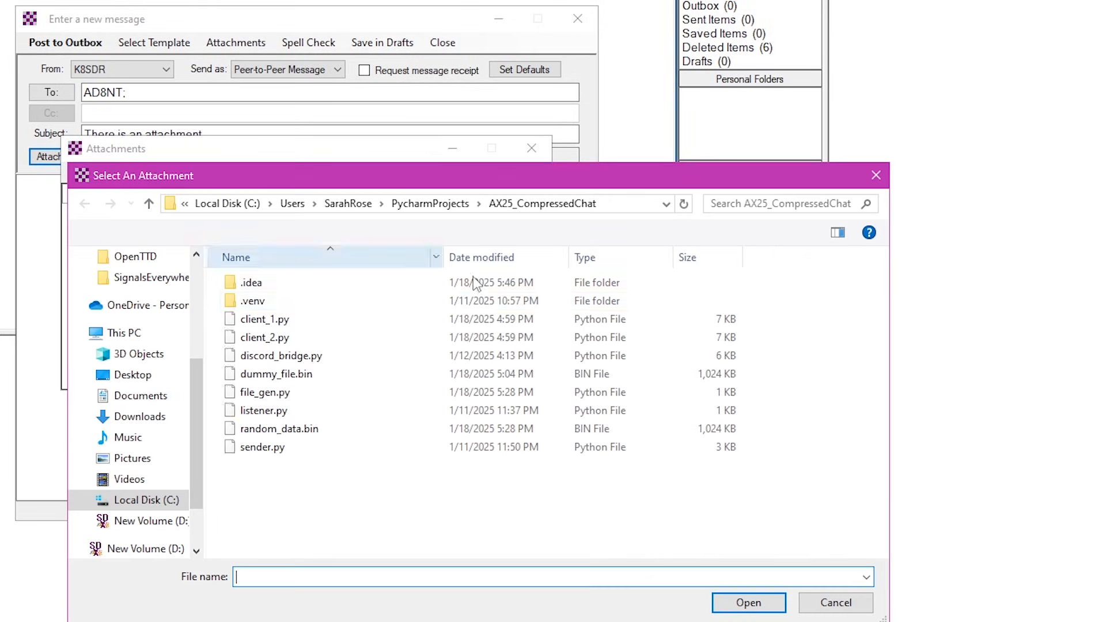
left_click(265, 392)
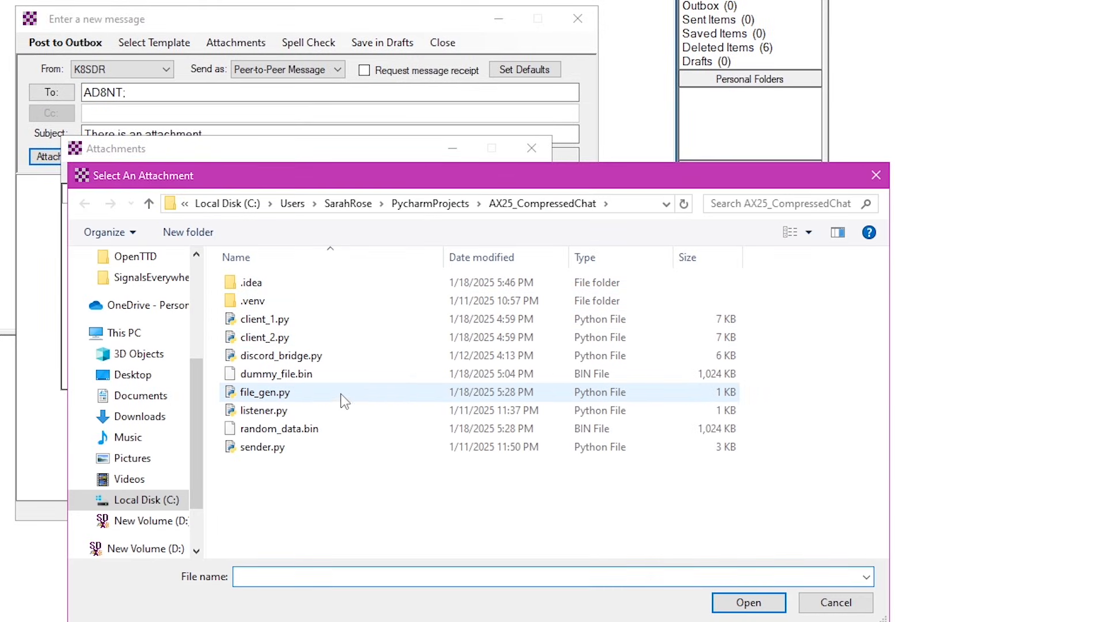
left_click(276, 374)
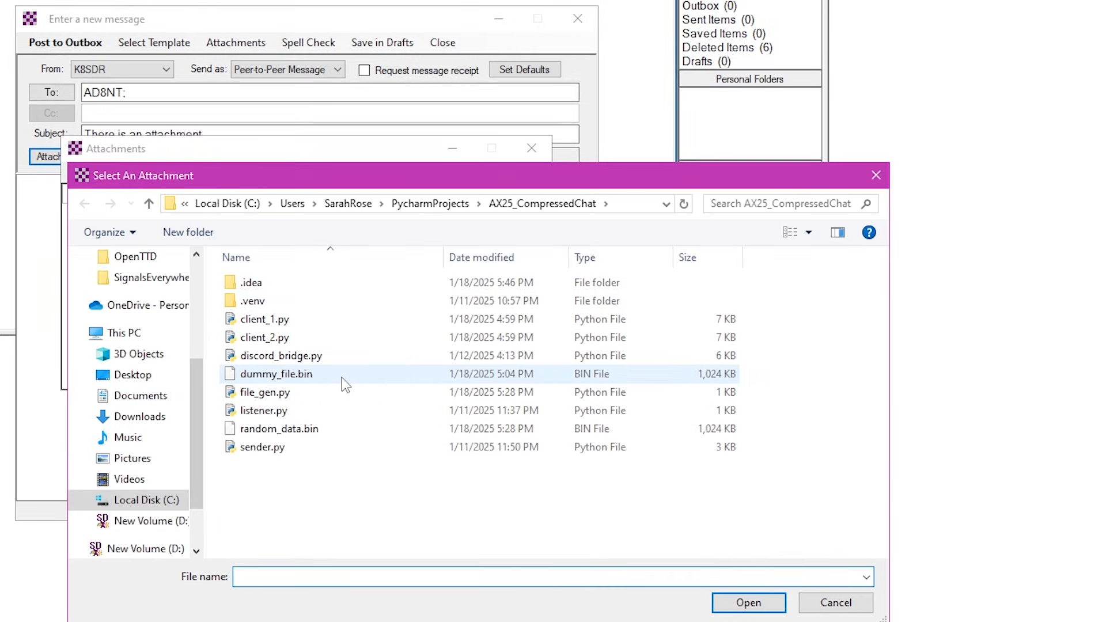
left_click(264, 337)
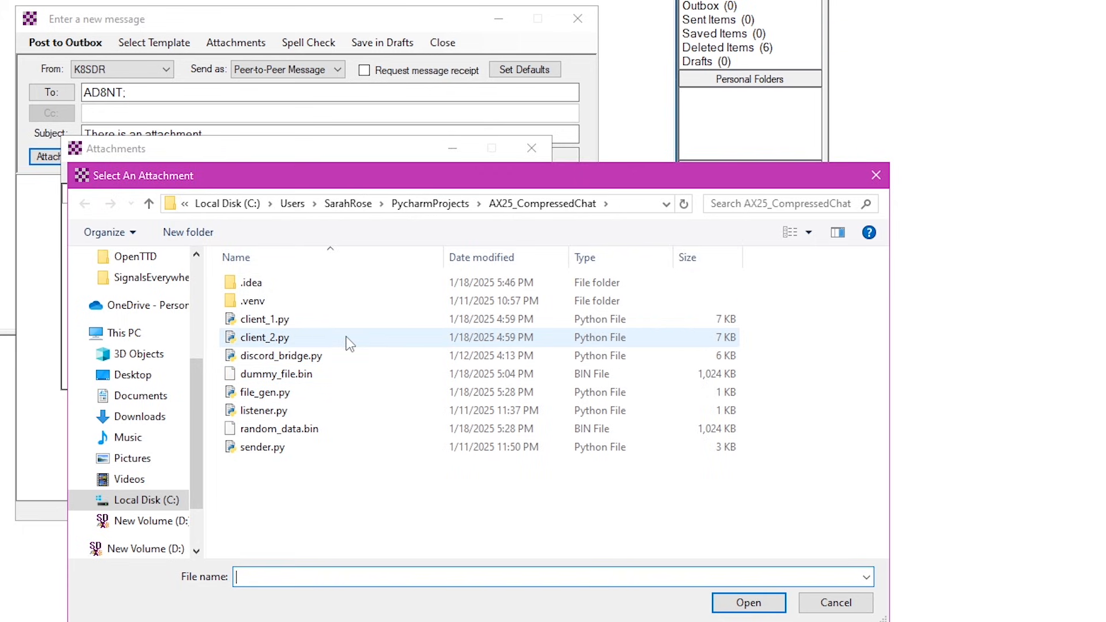
left_click(265, 337)
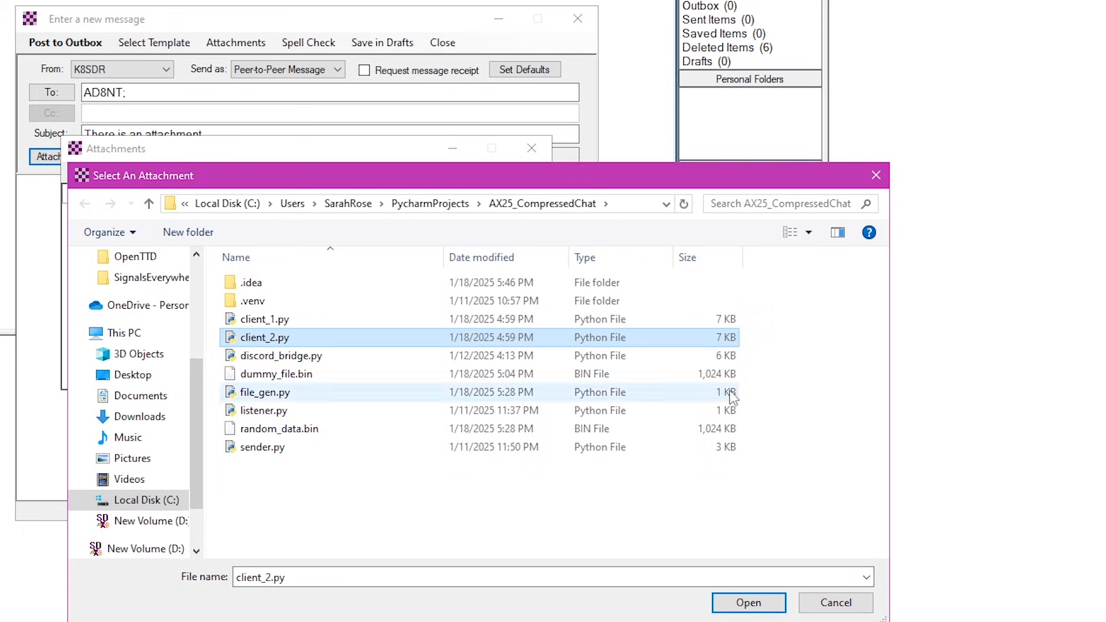
mouse_move(748, 603)
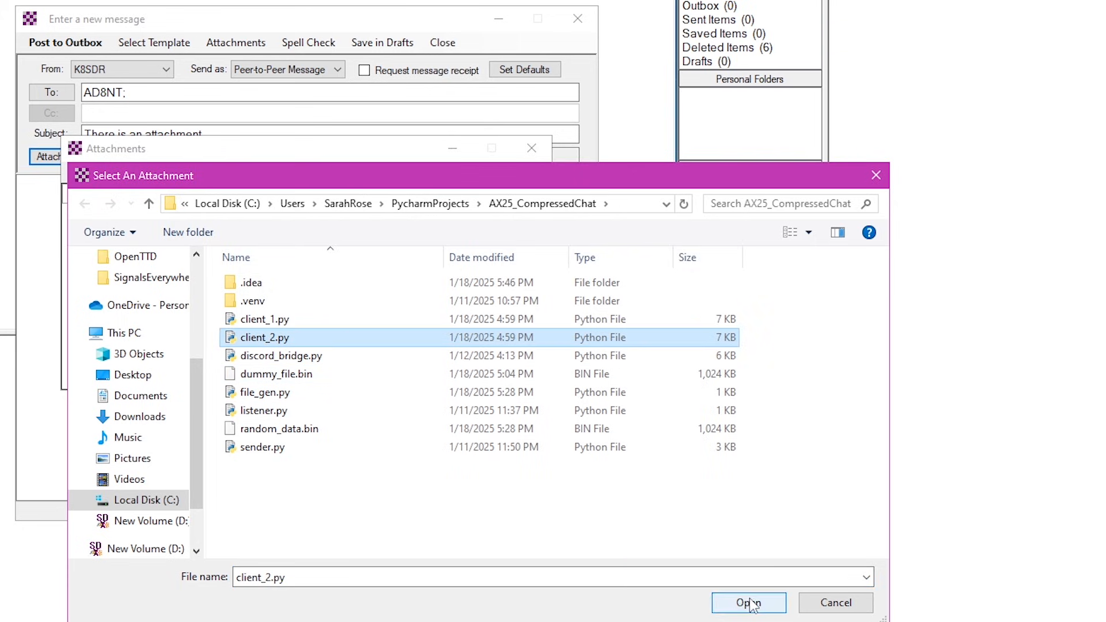
left_click(261, 446)
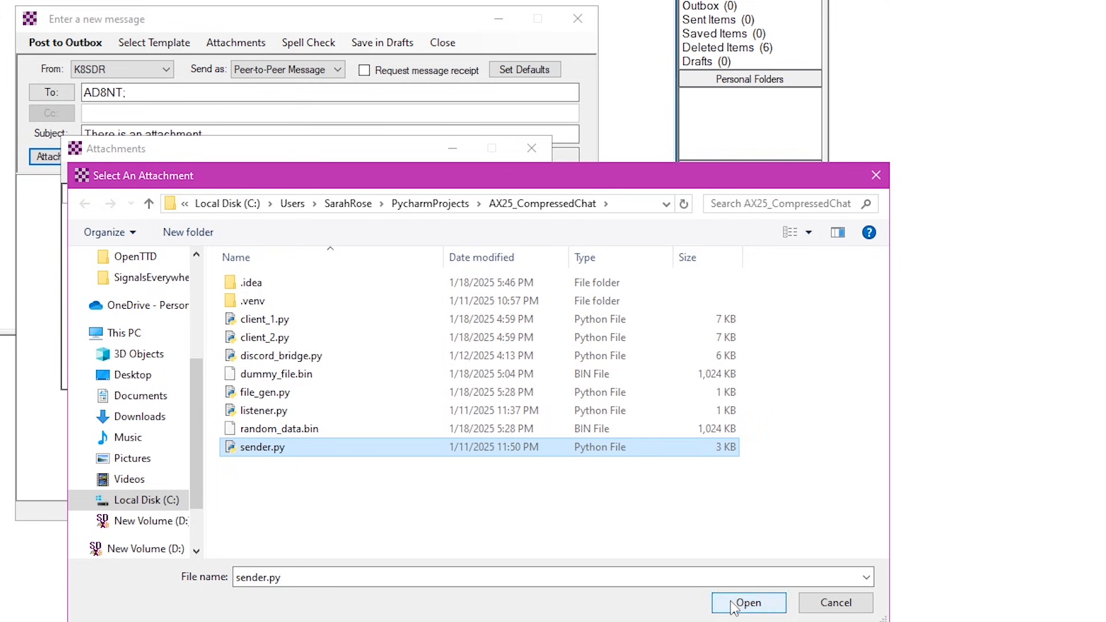
left_click(747, 602)
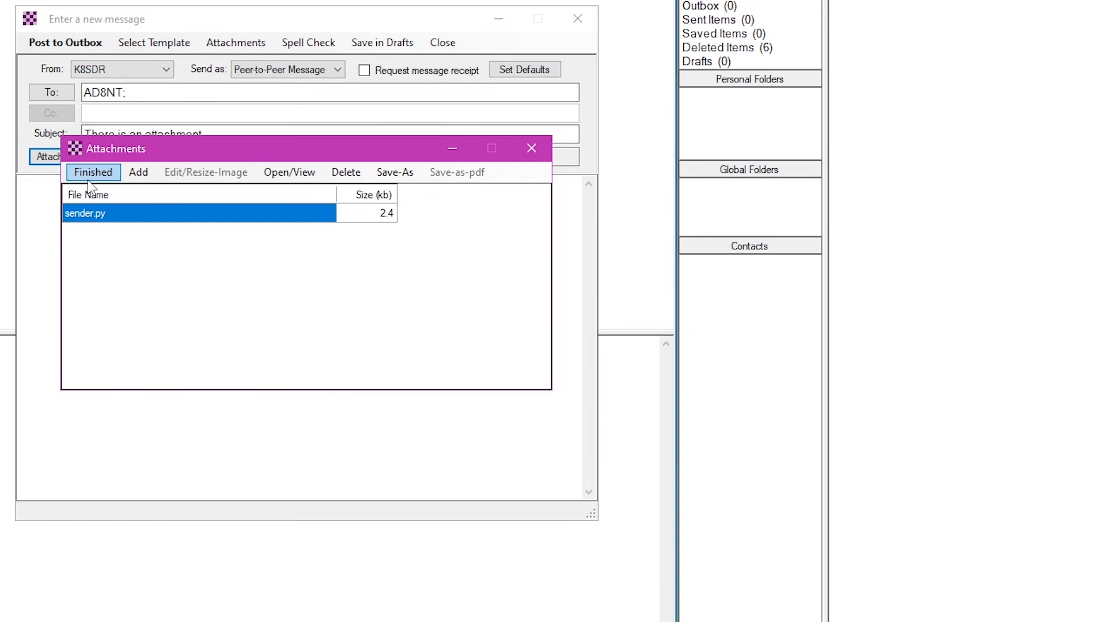
left_click(92, 173)
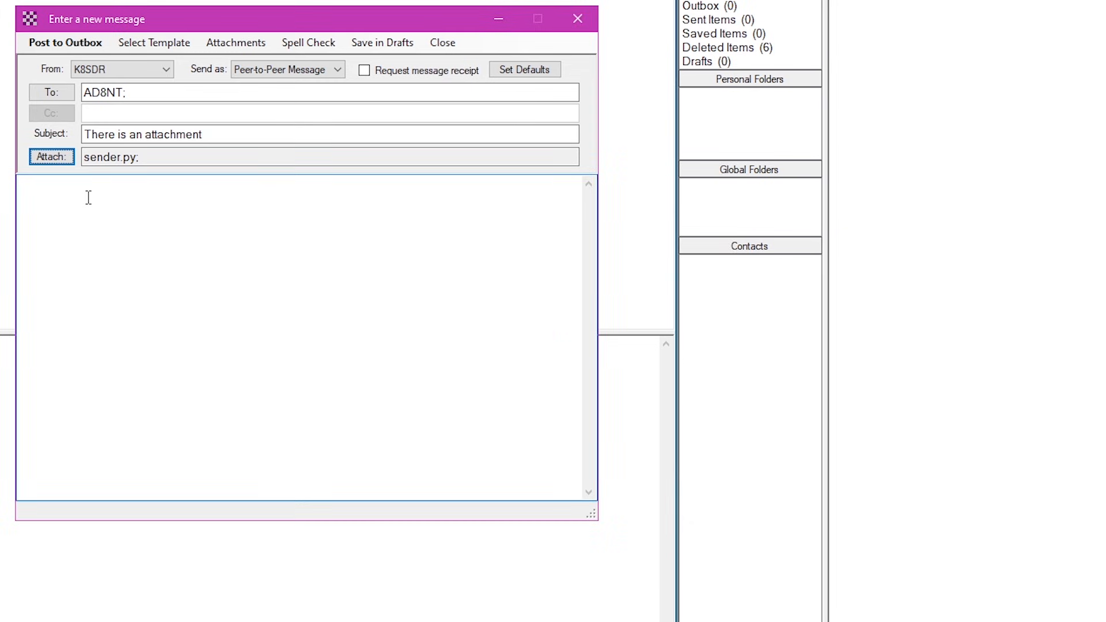
- Add the body 'This is a 3kb file.' and post the message to the outbox
type("This is a 3kb file.")
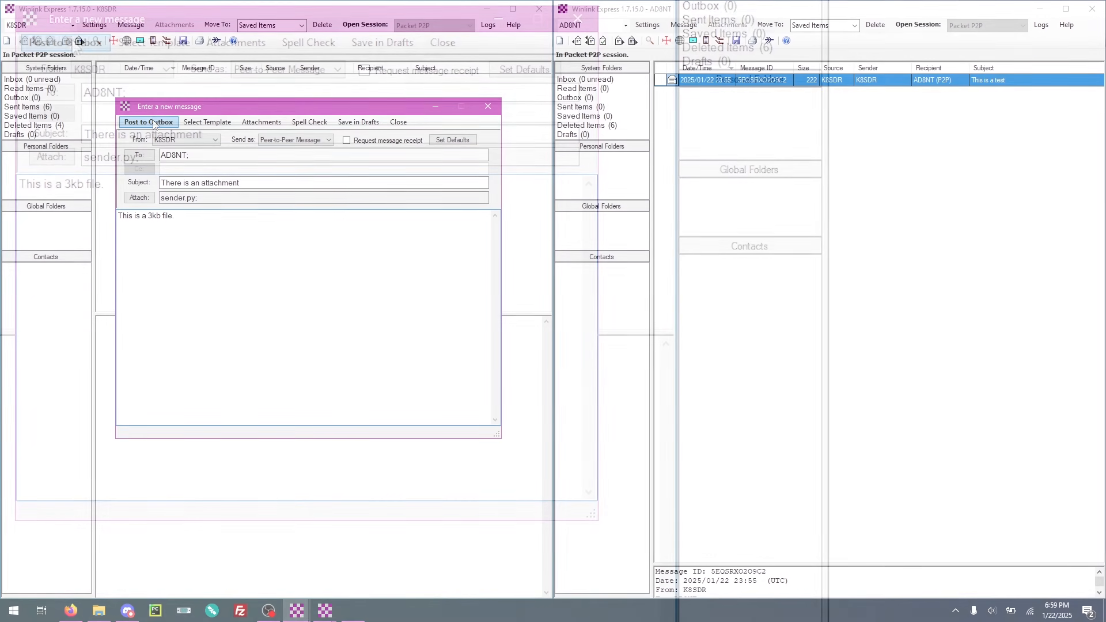
left_click(148, 121)
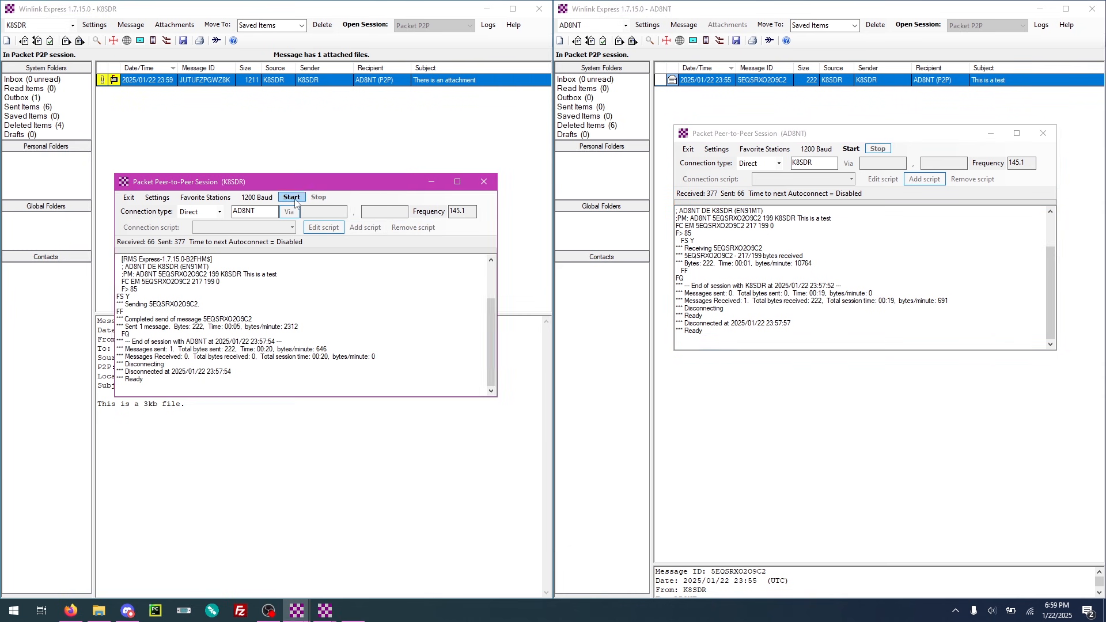
left_click(291, 197)
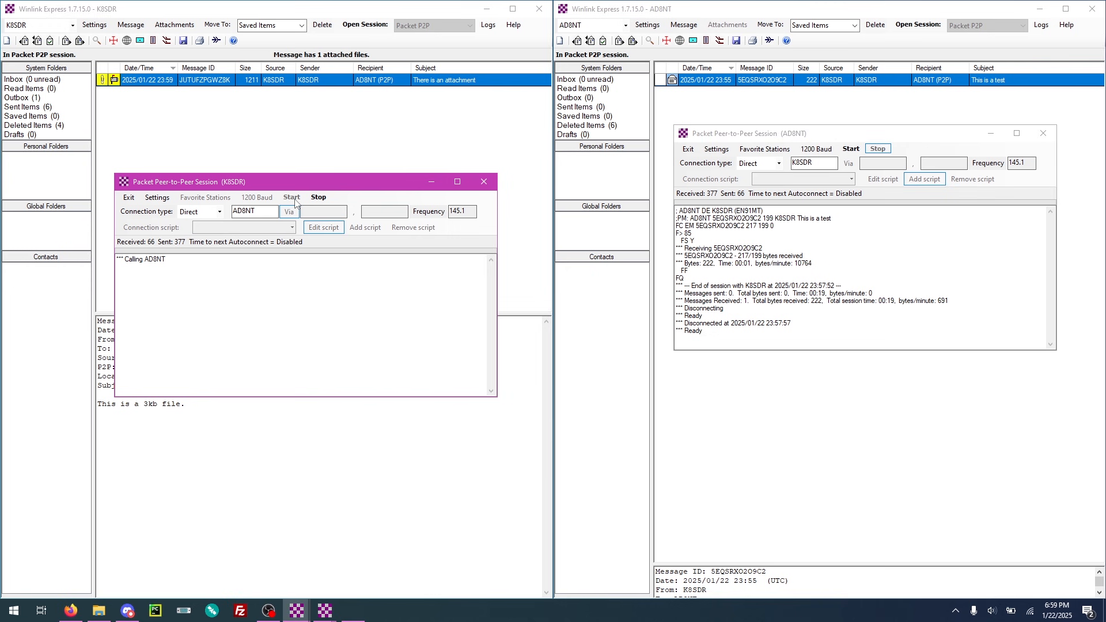
left_click(850, 149)
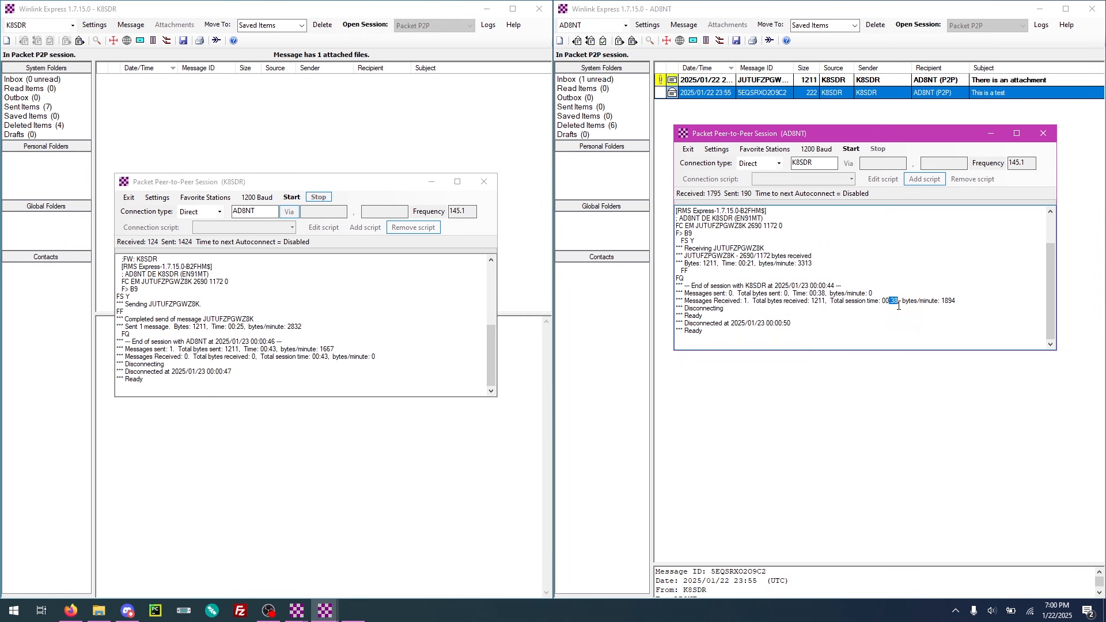
- List the received message's attachments to confirm sender.py (2.4 kb) arrived, without saving it
scroll("up", 3)
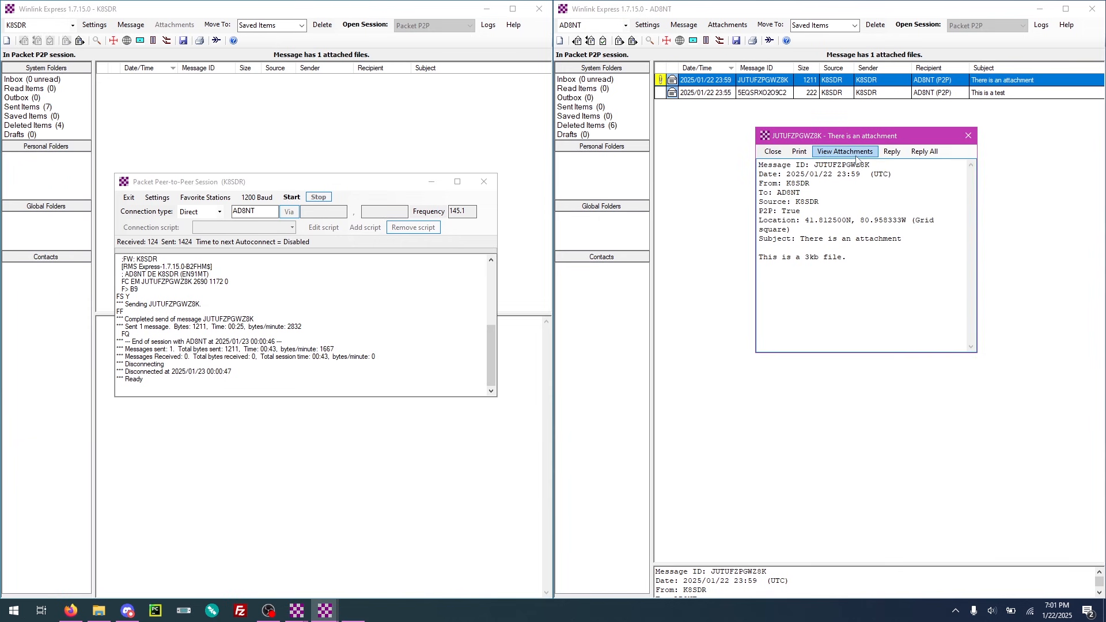
left_click(845, 151)
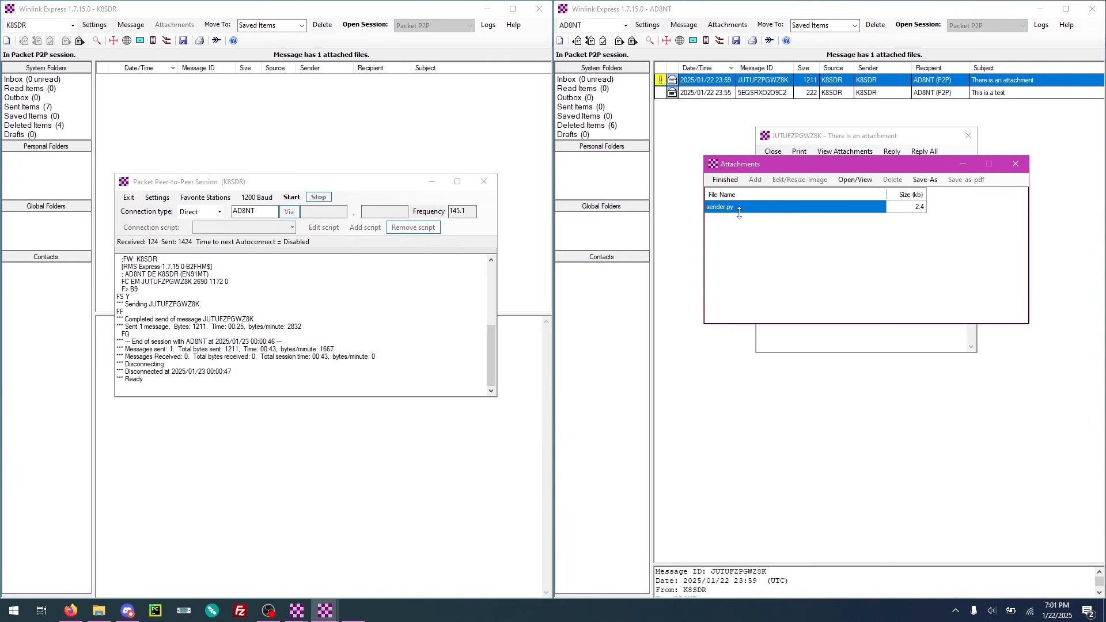
mouse_move(919, 213)
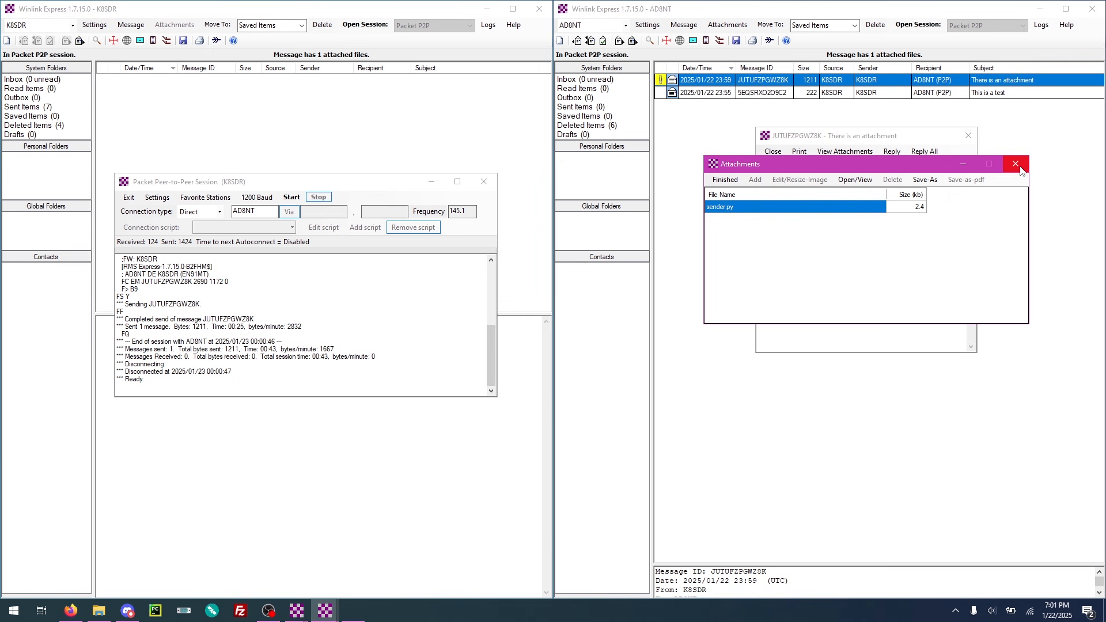
mouse_move(854, 179)
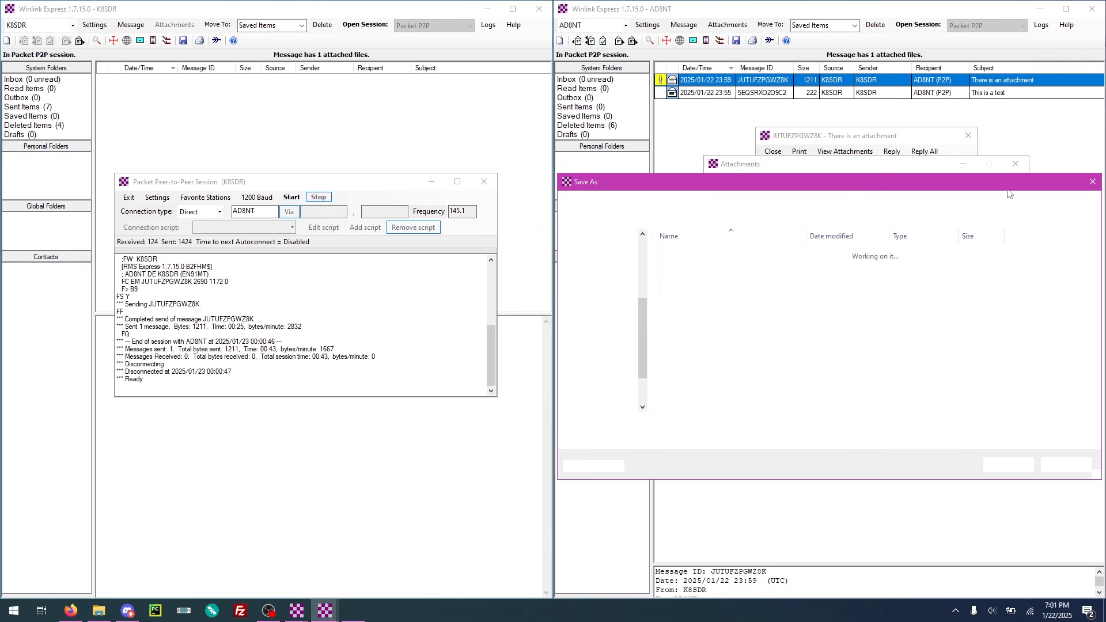
left_click(1093, 181)
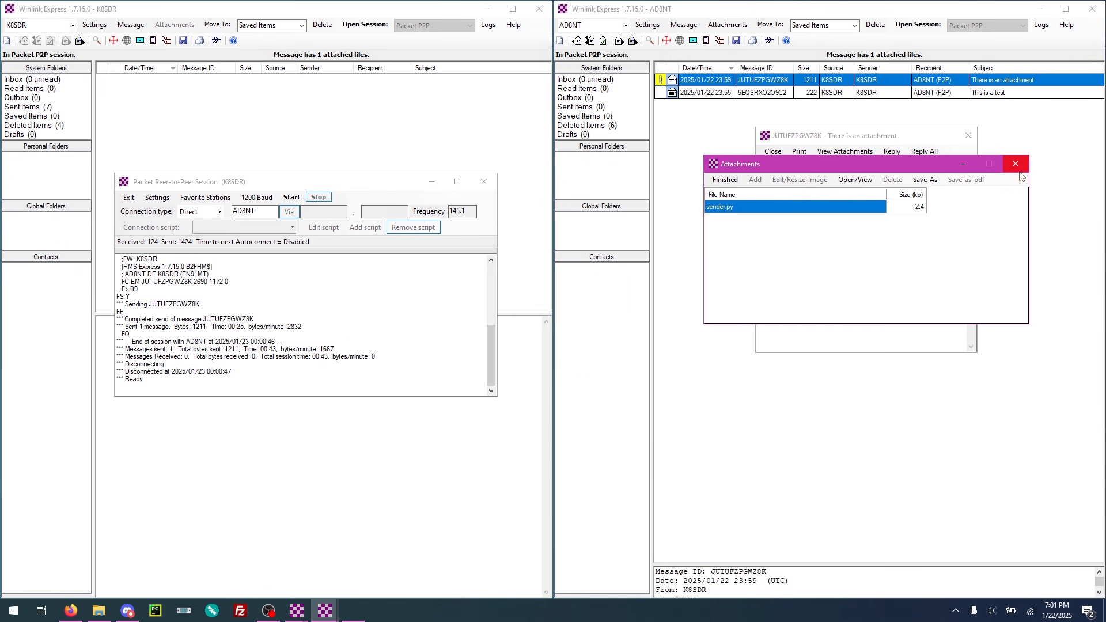
left_click(1014, 163)
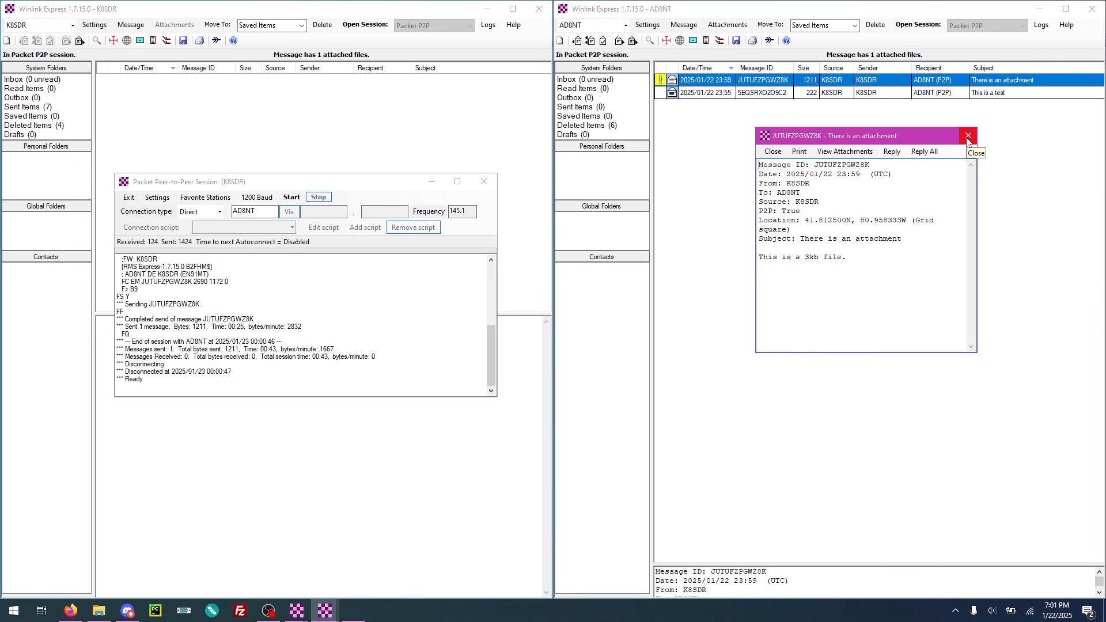
mouse_move(968, 142)
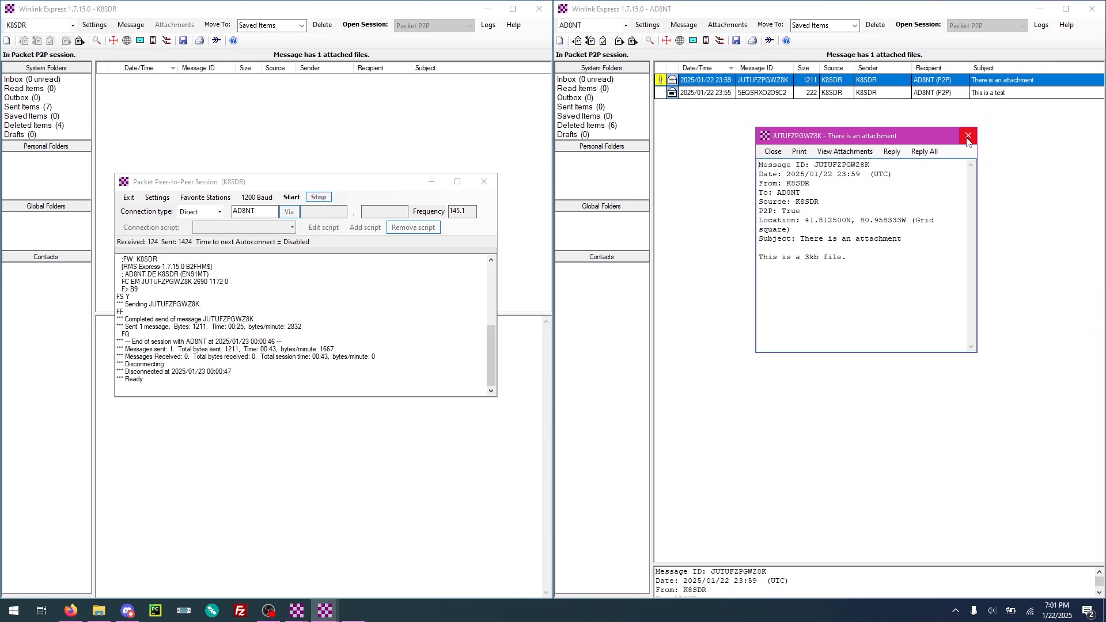